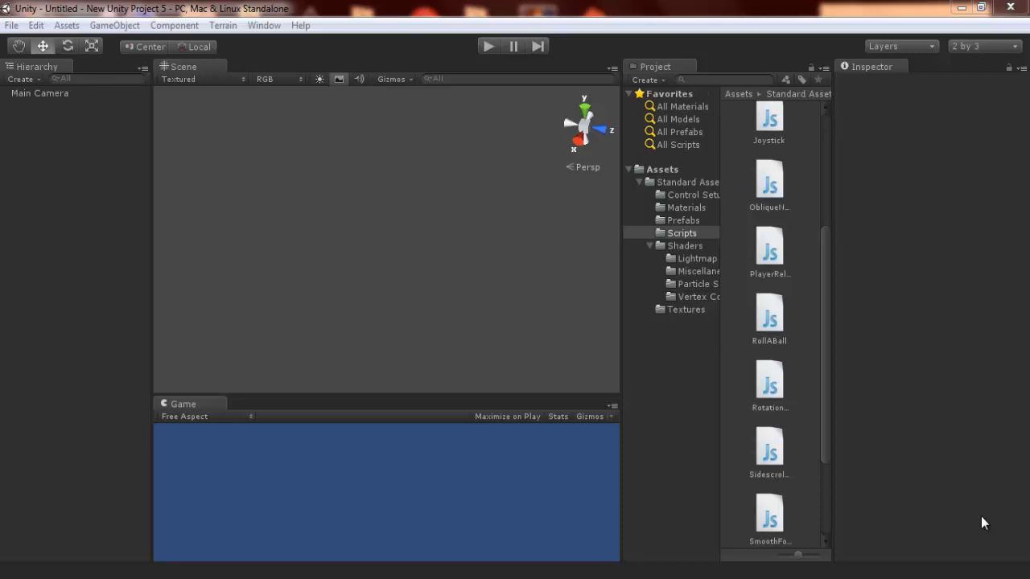
Add a plane and apply the skyBox texture from the Textures folder to it
left_click(113, 25)
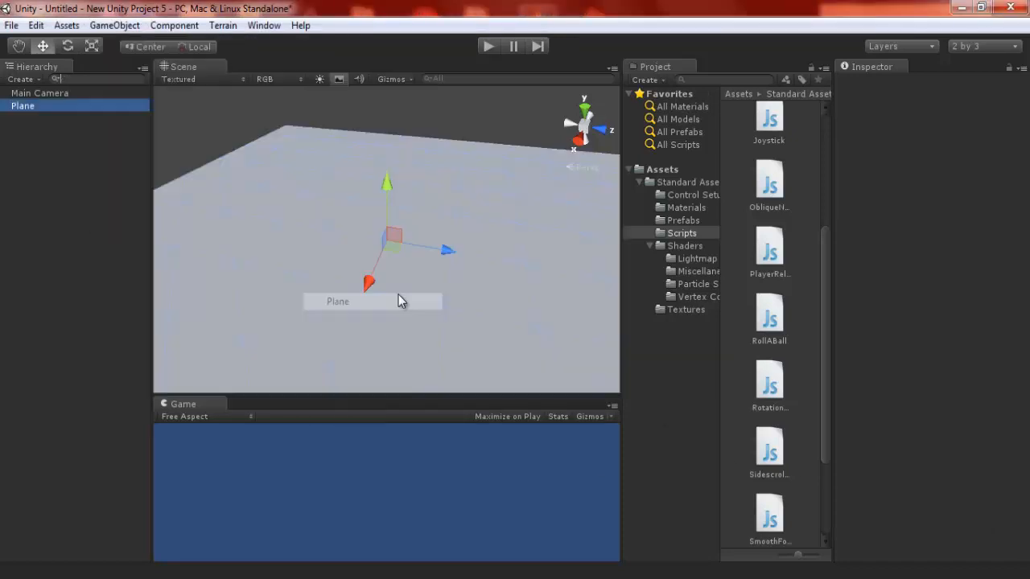
left_click(686, 310)
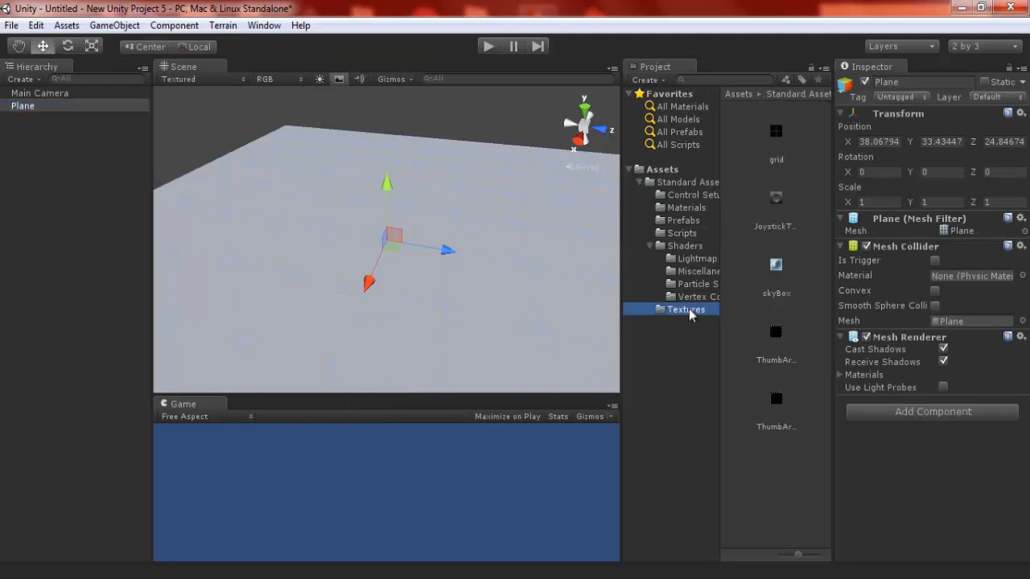
left_click(775, 269)
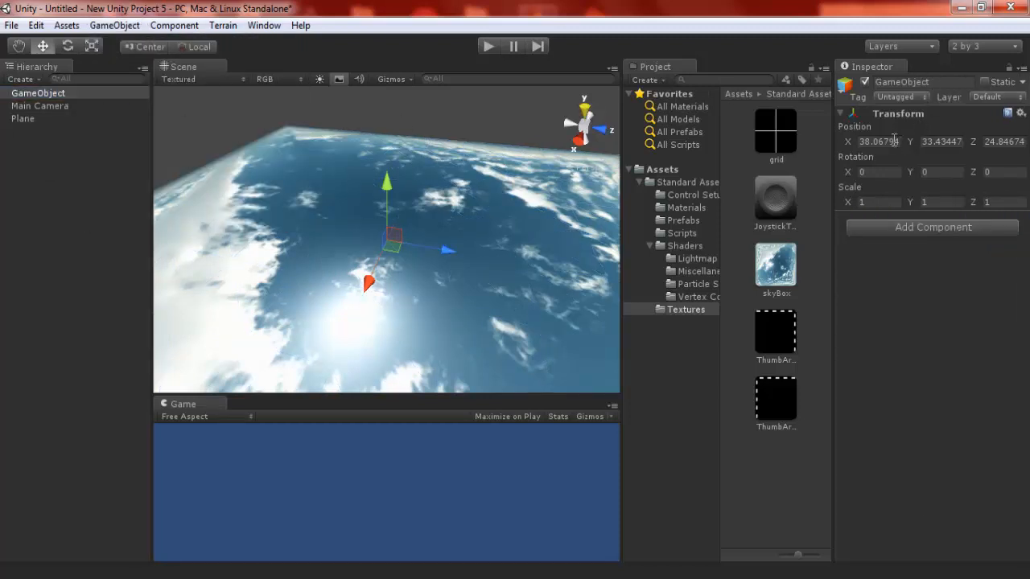
Rename the empty object to PlayerControls and select its nested PlayerControls child
double_click(876, 141)
type("0")
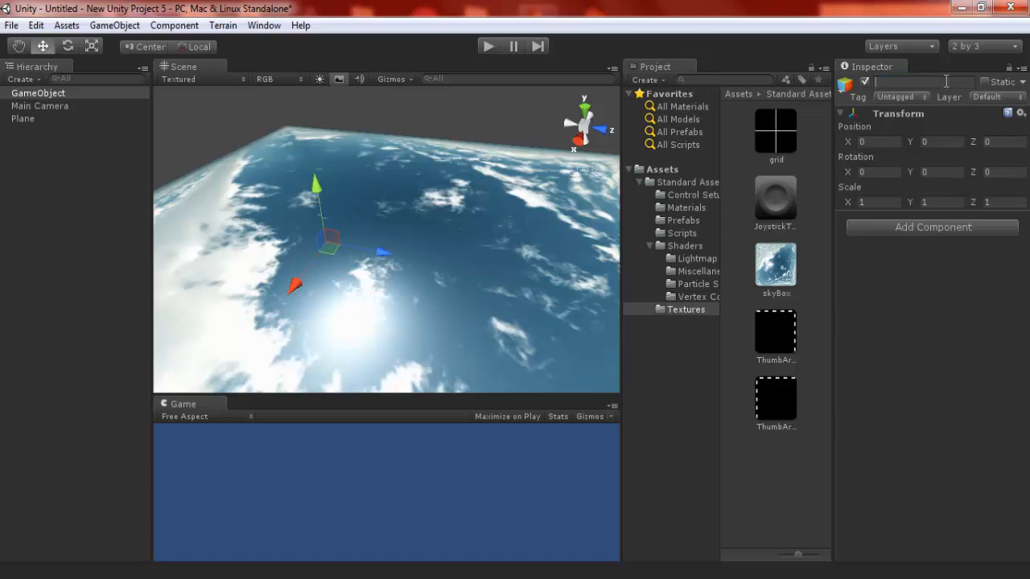
type("PlayerControls")
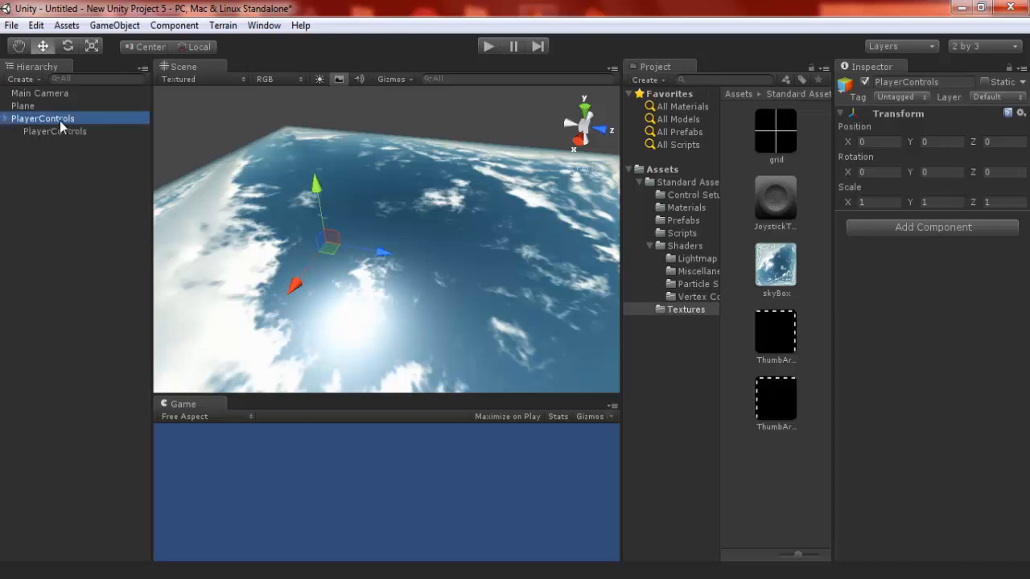
left_click(54, 131)
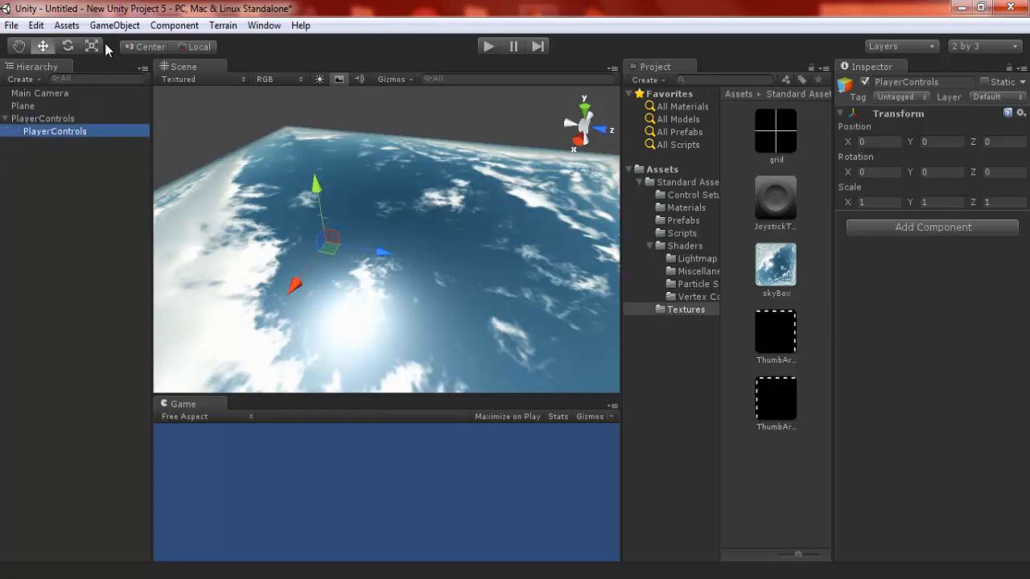
left_click(114, 25)
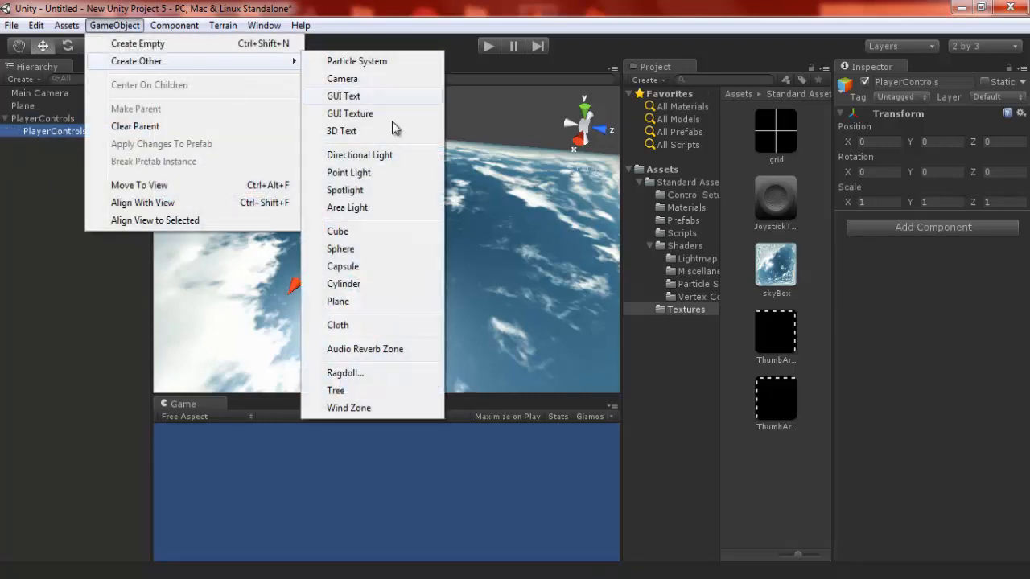
Add a capsule and set the plane's Scale X, Y and Z to 15
left_click(342, 266)
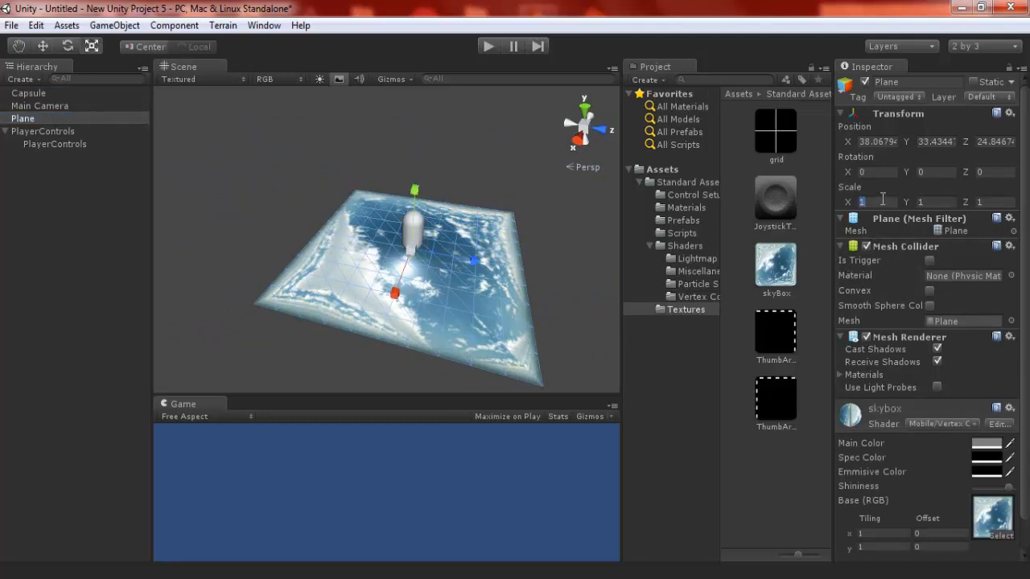
type("15")
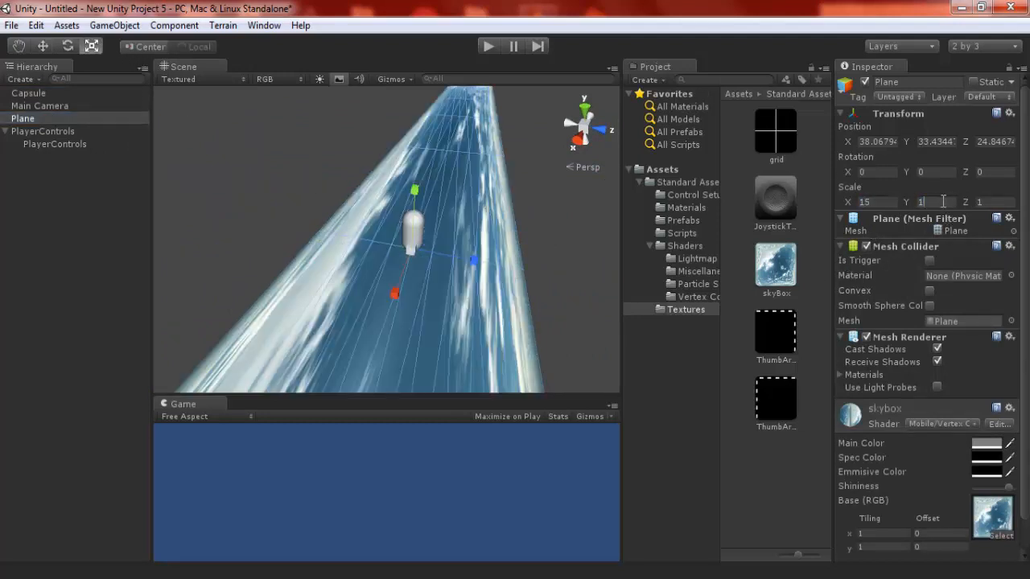
type("15")
left_click(994, 201)
type("5")
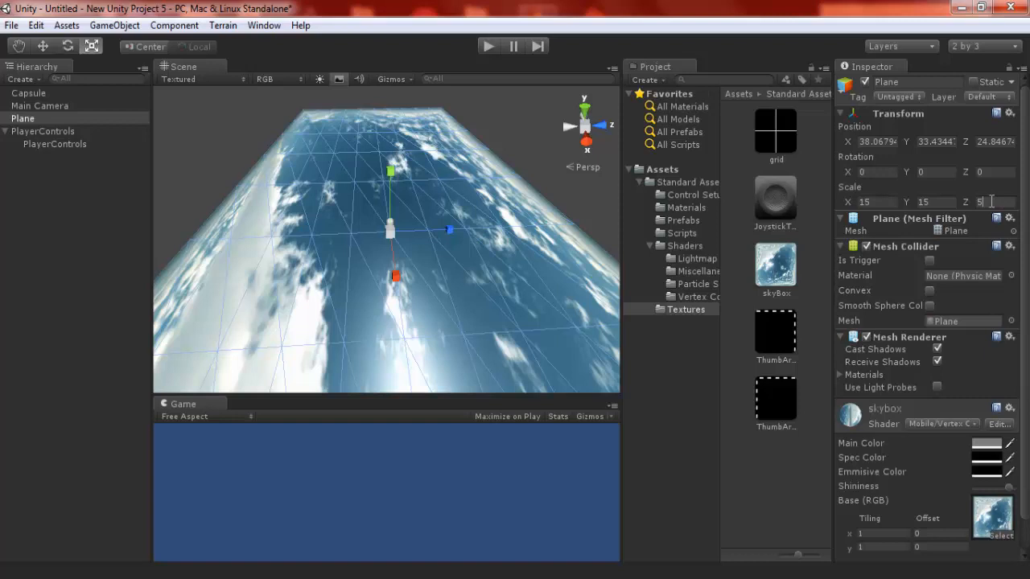
type("15")
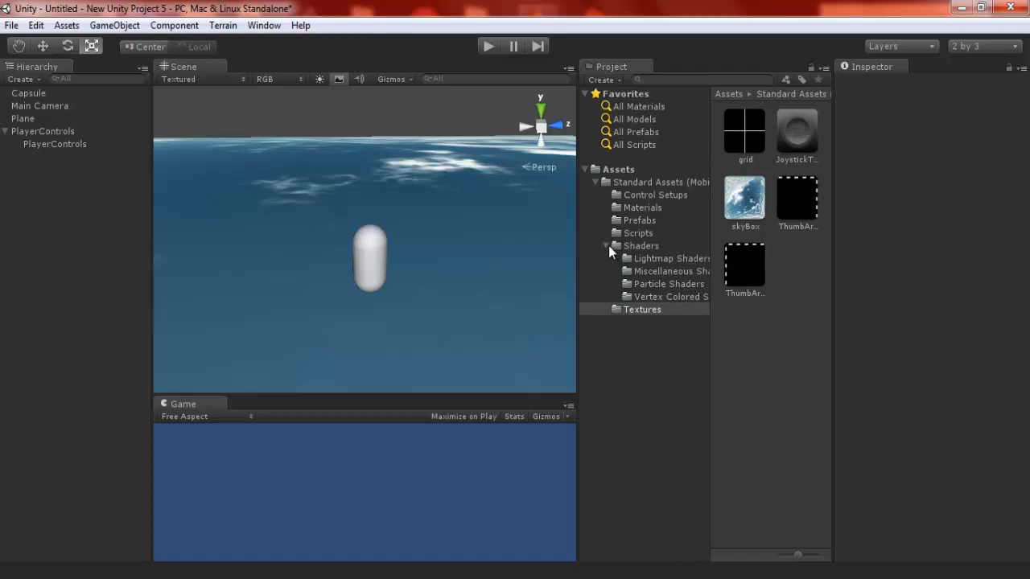
Collapse Shaders, look inside Scripts, then view the top-level Standard Assets folder
left_click(647, 182)
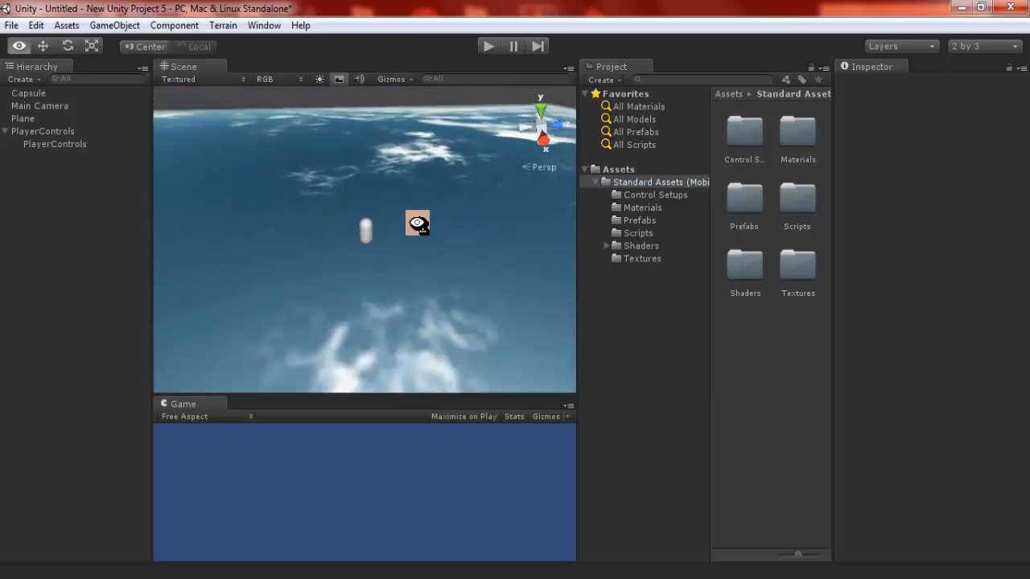
left_click(638, 233)
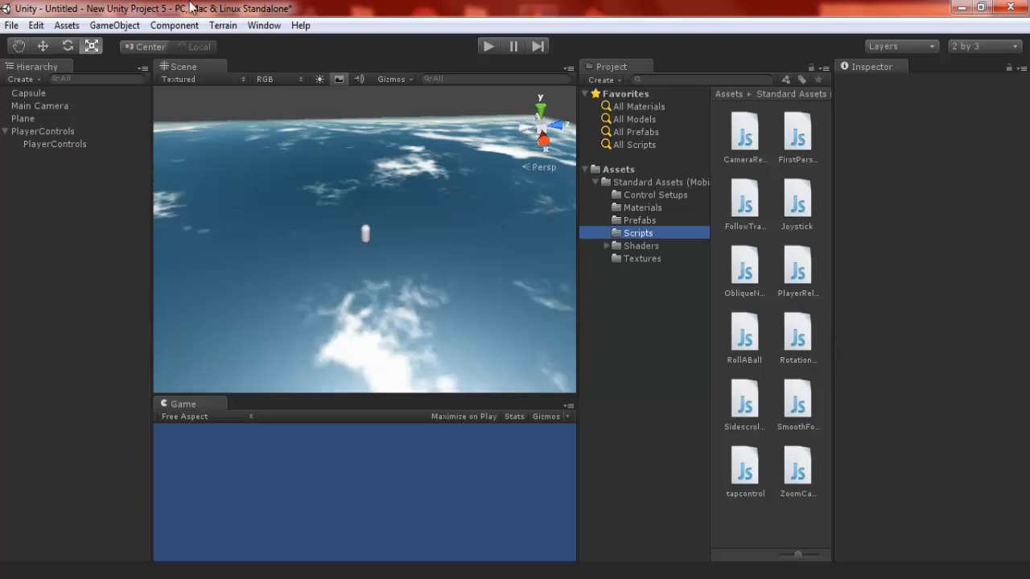
mouse_move(619, 183)
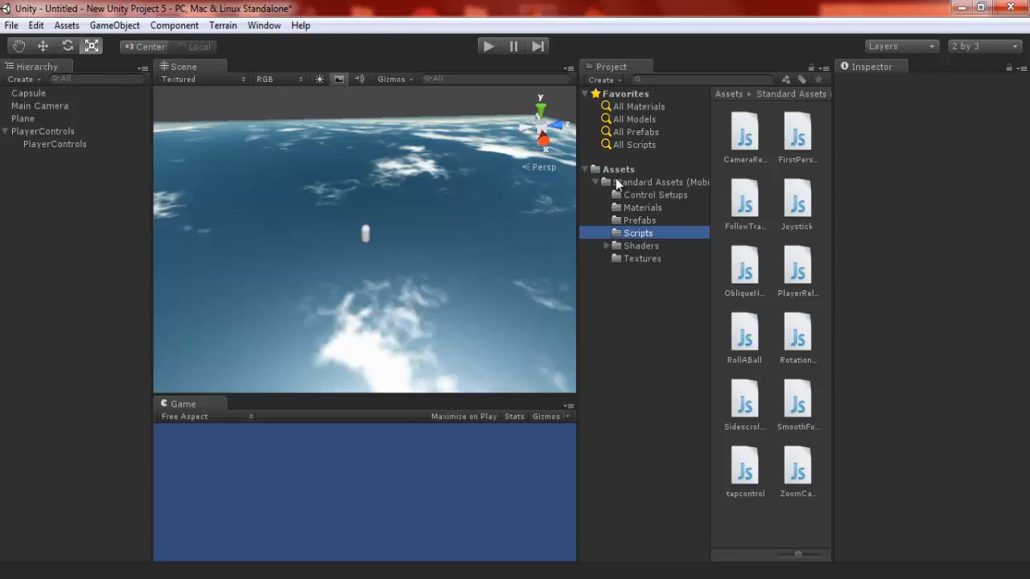
left_click(660, 182)
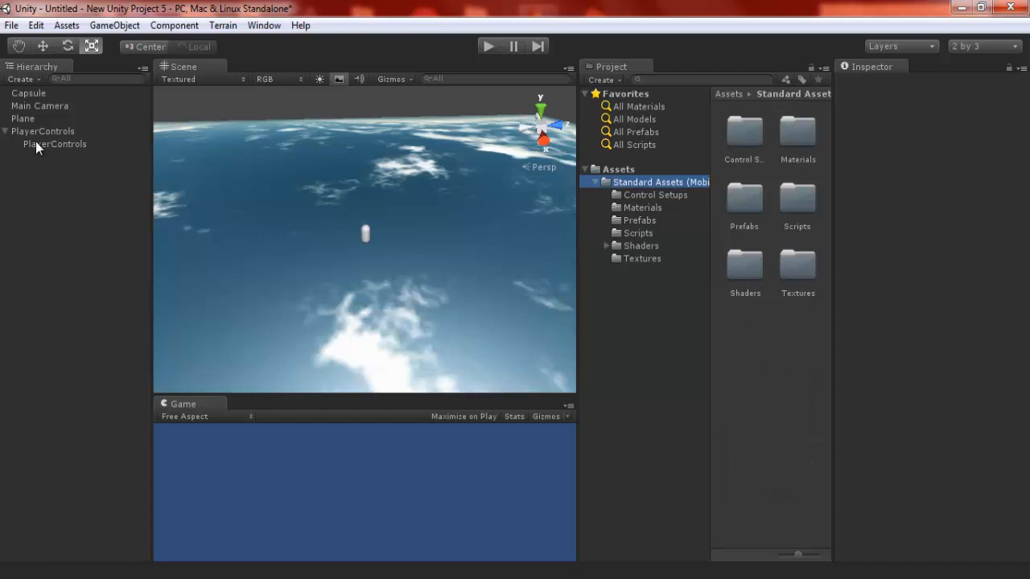
Nest the Capsule under the inner PlayerControls and attach the first-person control script
left_click(28, 94)
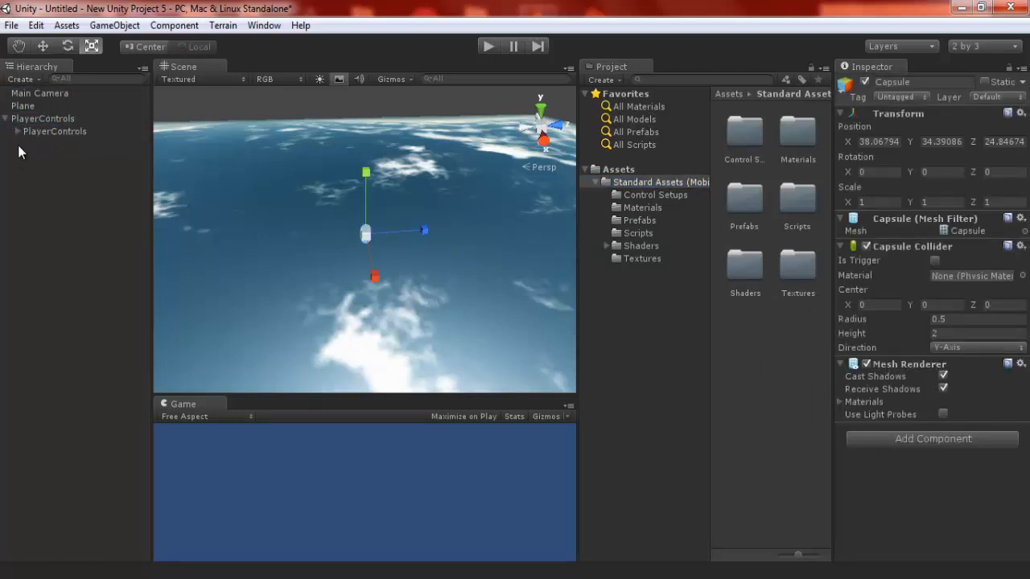
left_click(52, 144)
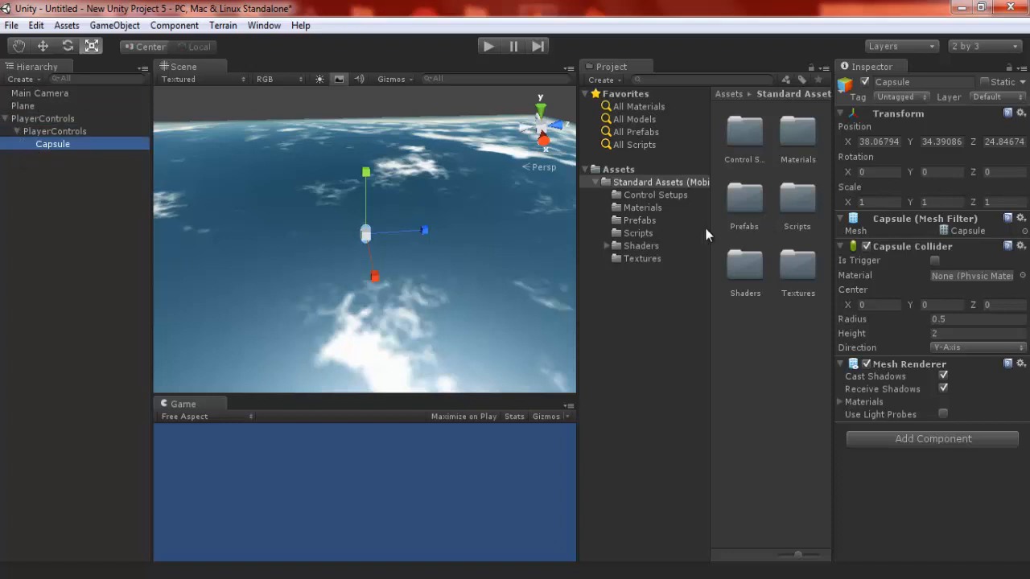
left_click(636, 232)
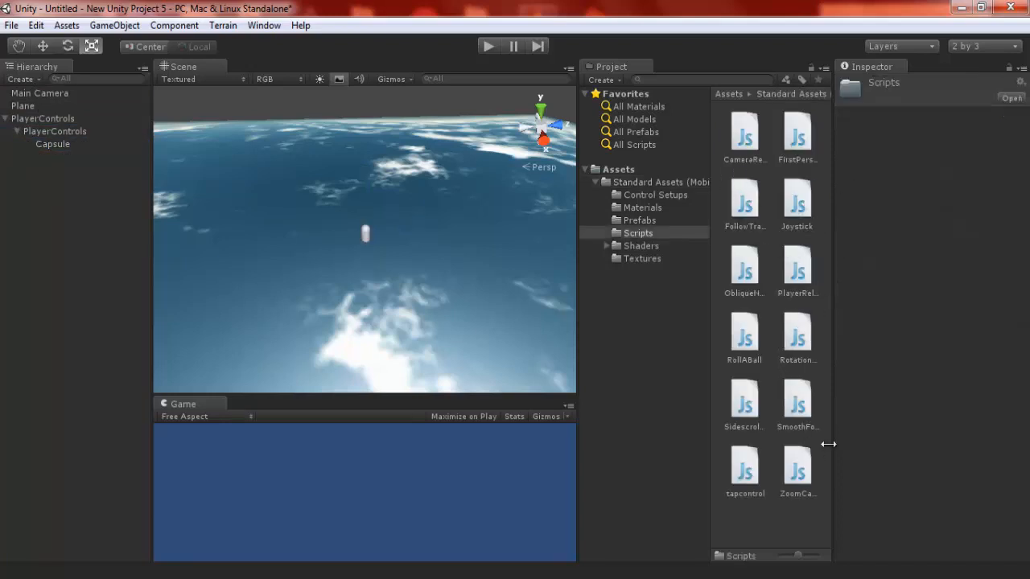
left_click(796, 131)
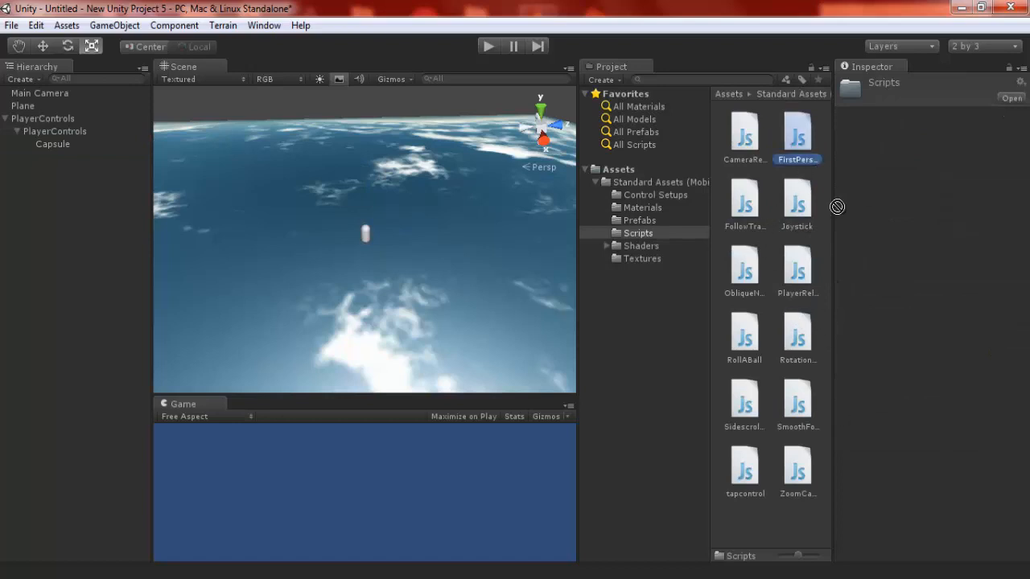
mouse_move(771, 159)
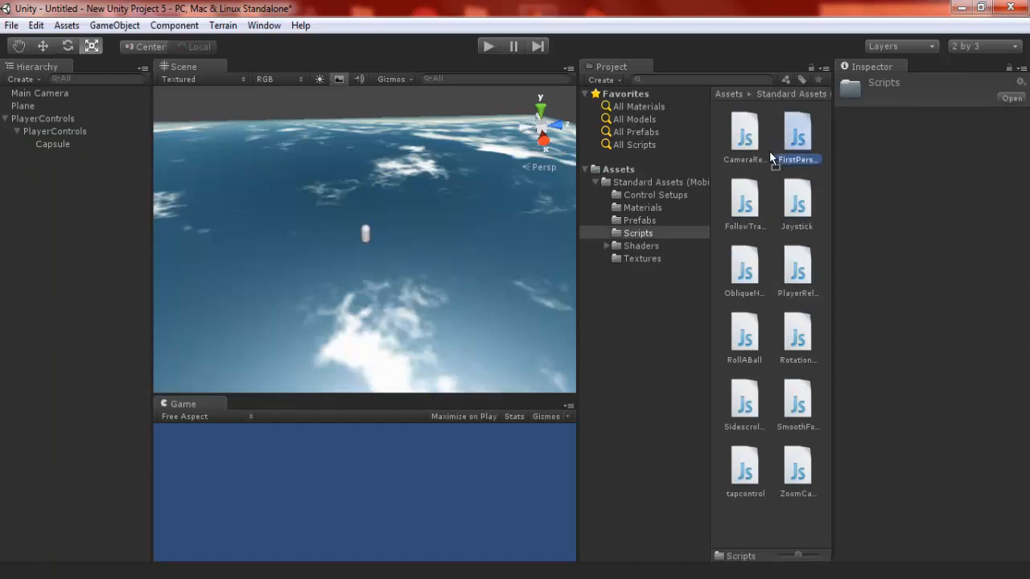
left_click(53, 144)
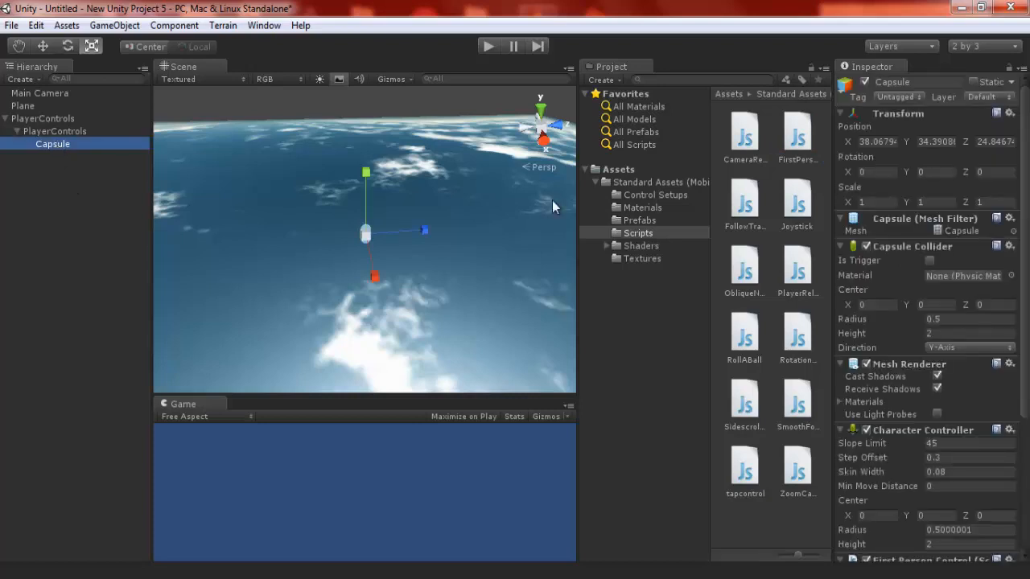
Set the first-person control's sidestep speed, jump speed 16 and rotation speed 100 by 50
scroll("down", 3)
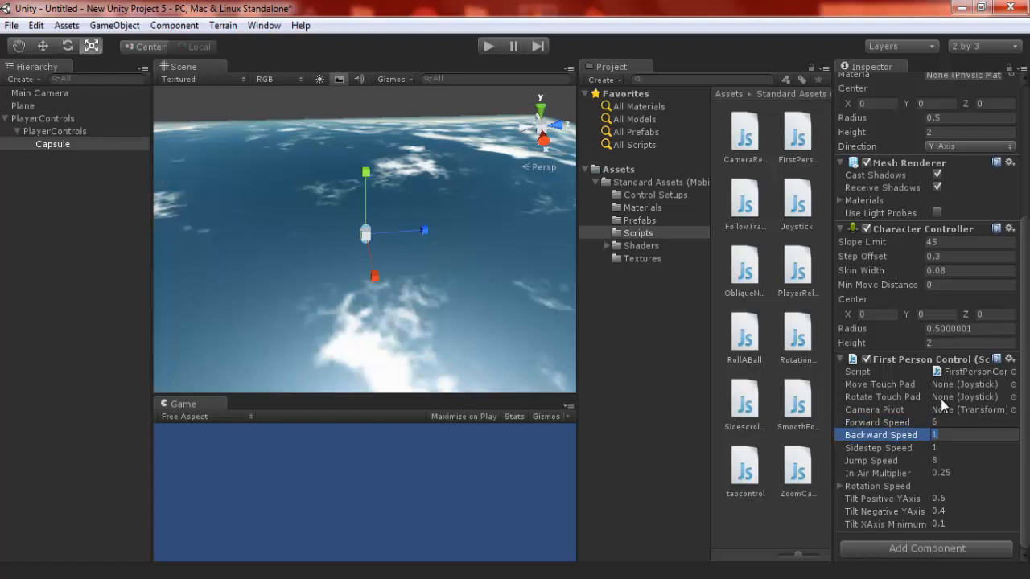
left_click(884, 447)
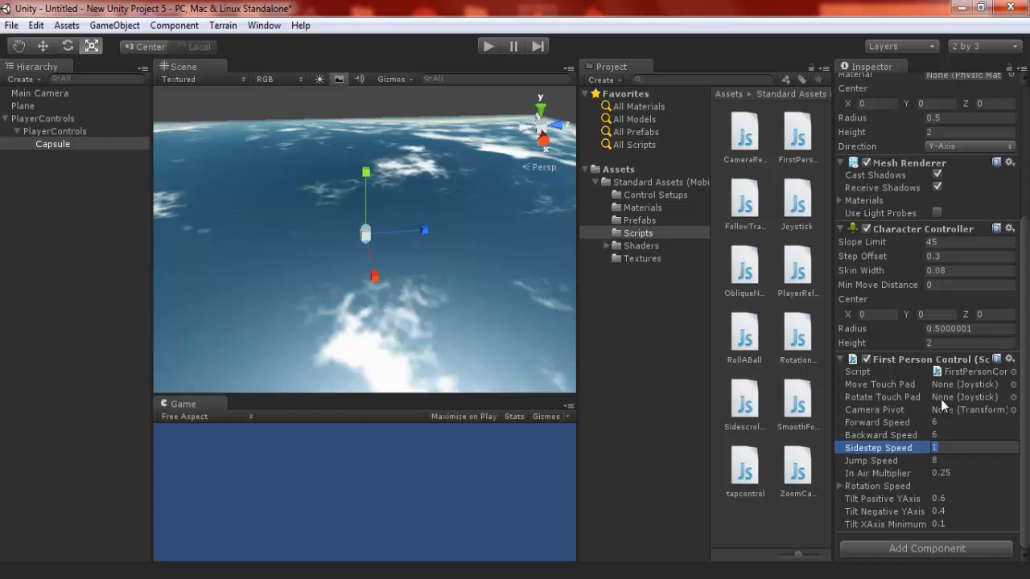
left_click(881, 459)
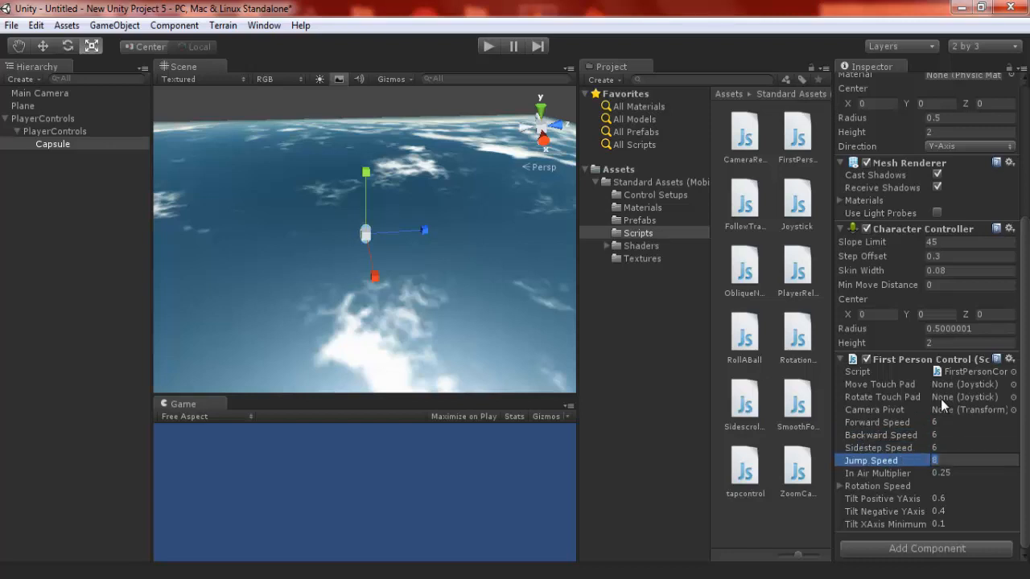
type("16")
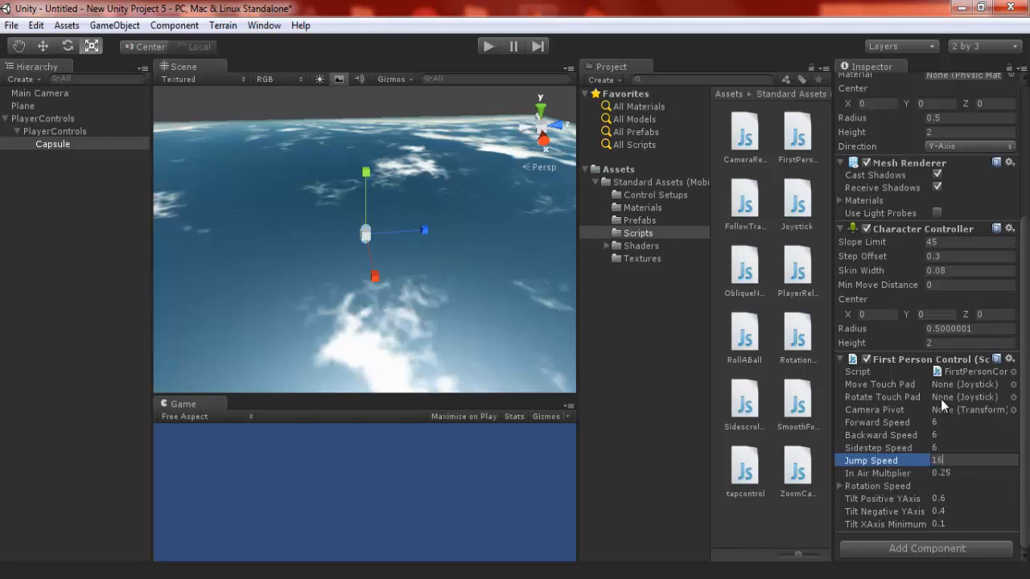
left_click(925, 473)
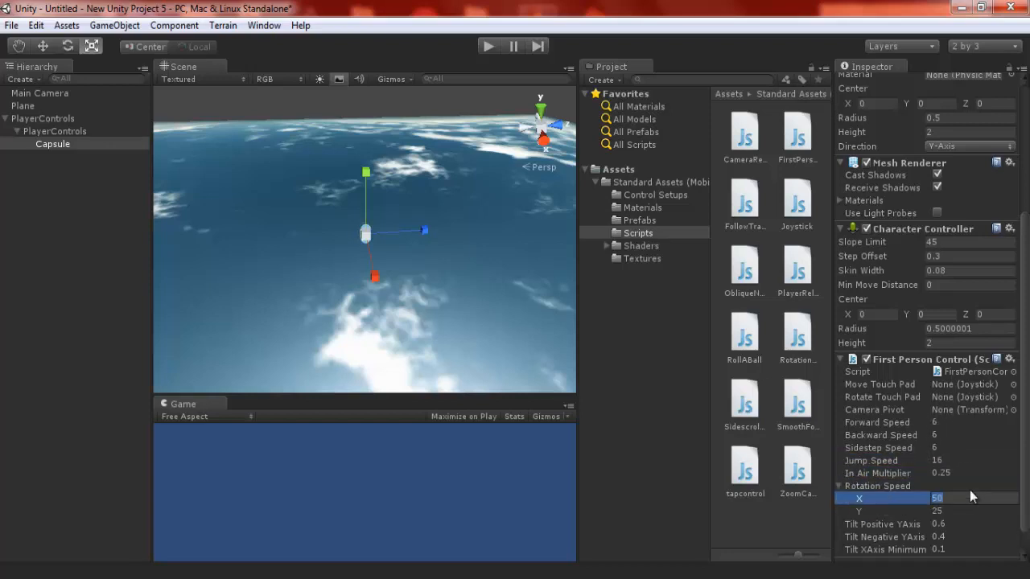
type("100")
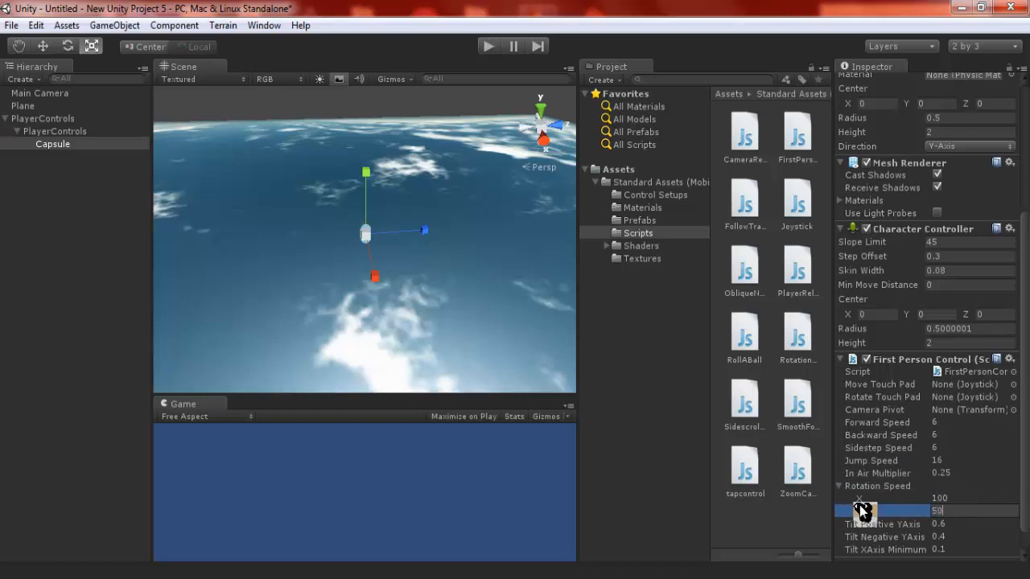
key("Return")
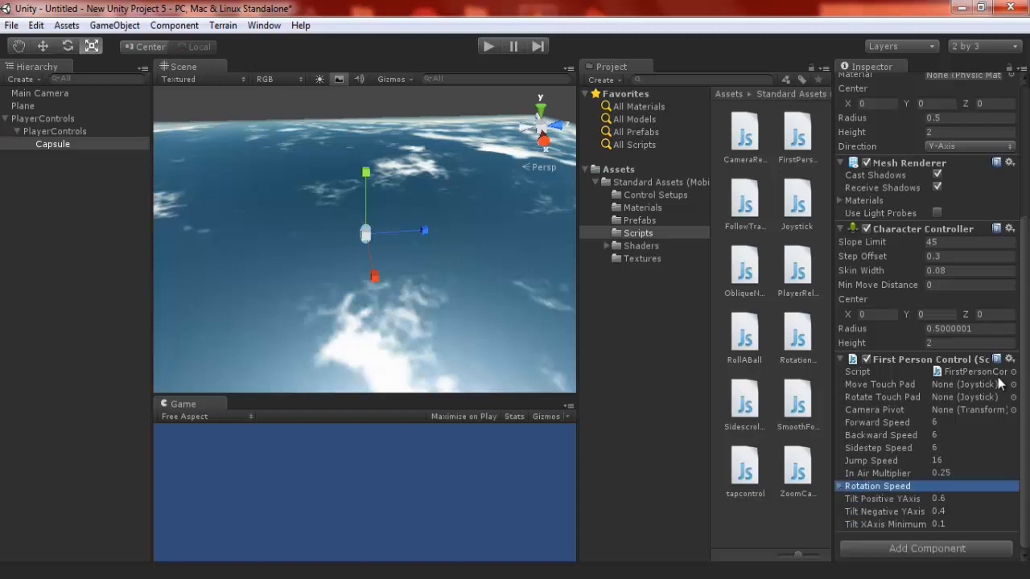
mouse_move(350, 308)
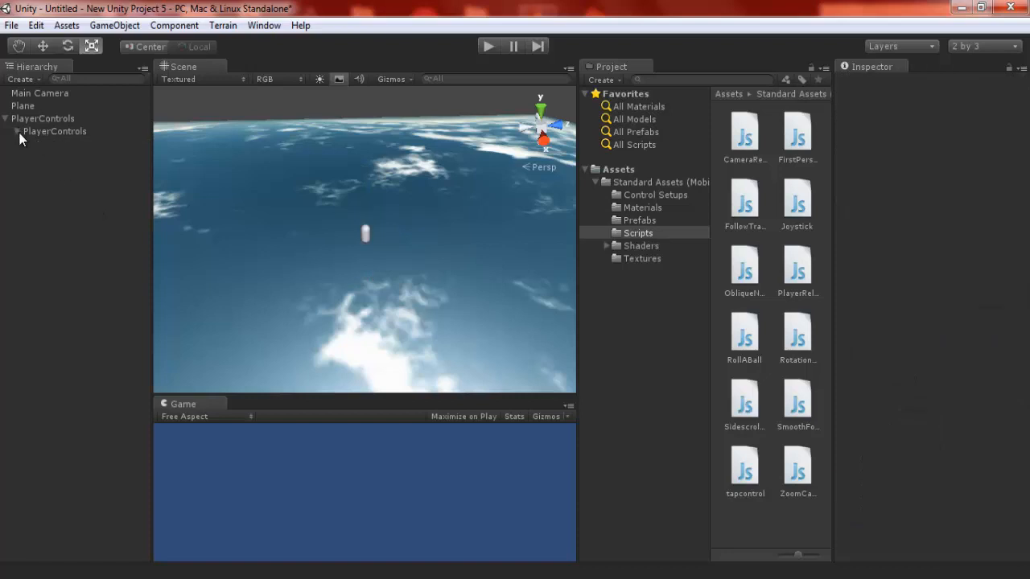
Expand PlayerControls and move the Main Camera under the Capsule
left_click(54, 130)
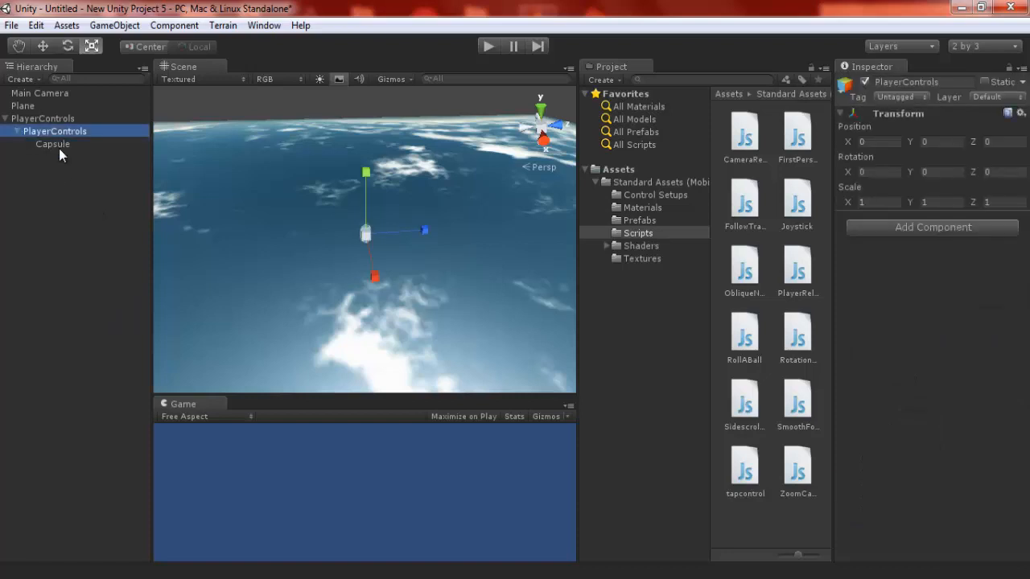
left_click(53, 144)
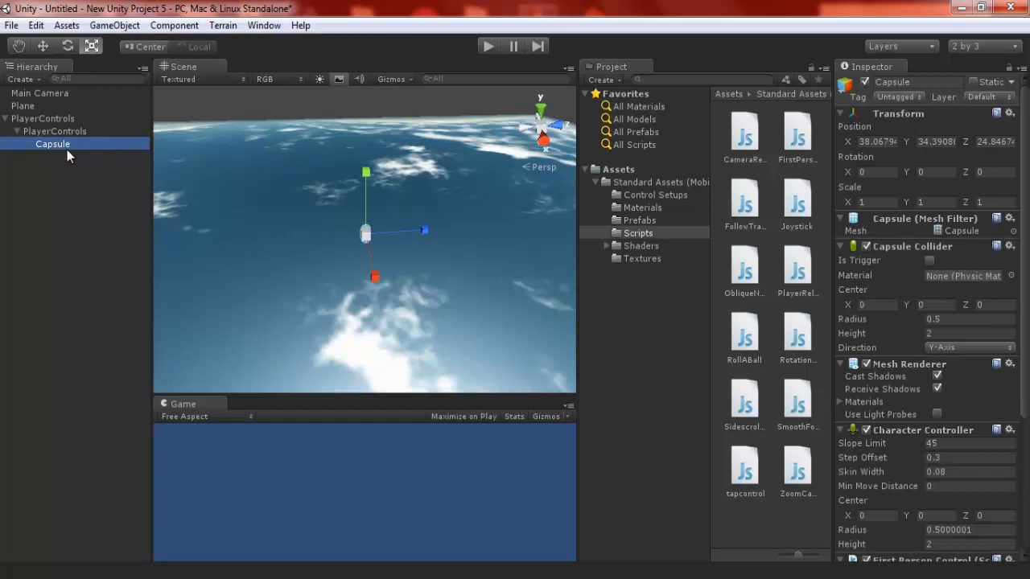
left_click(39, 92)
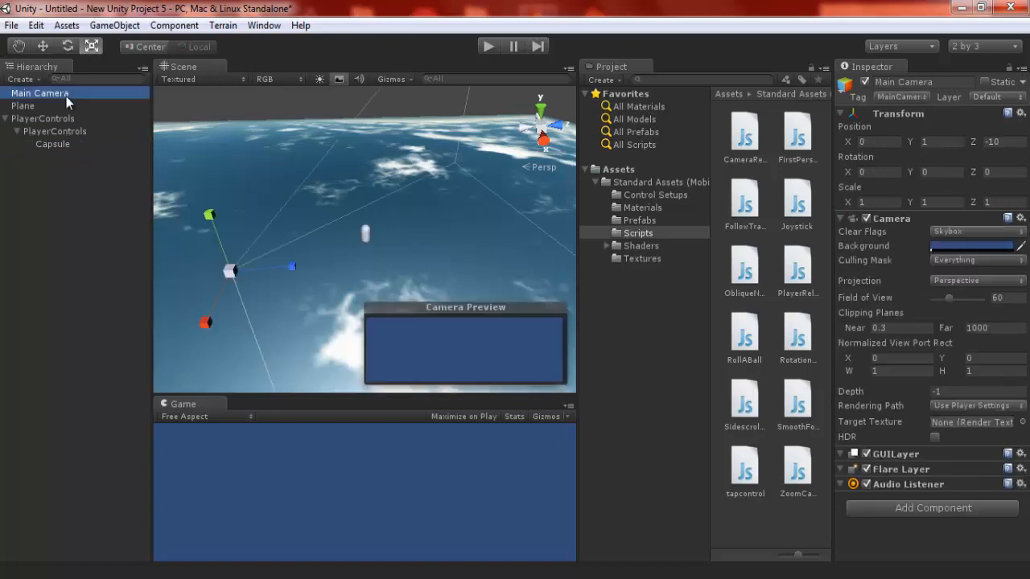
mouse_move(64, 100)
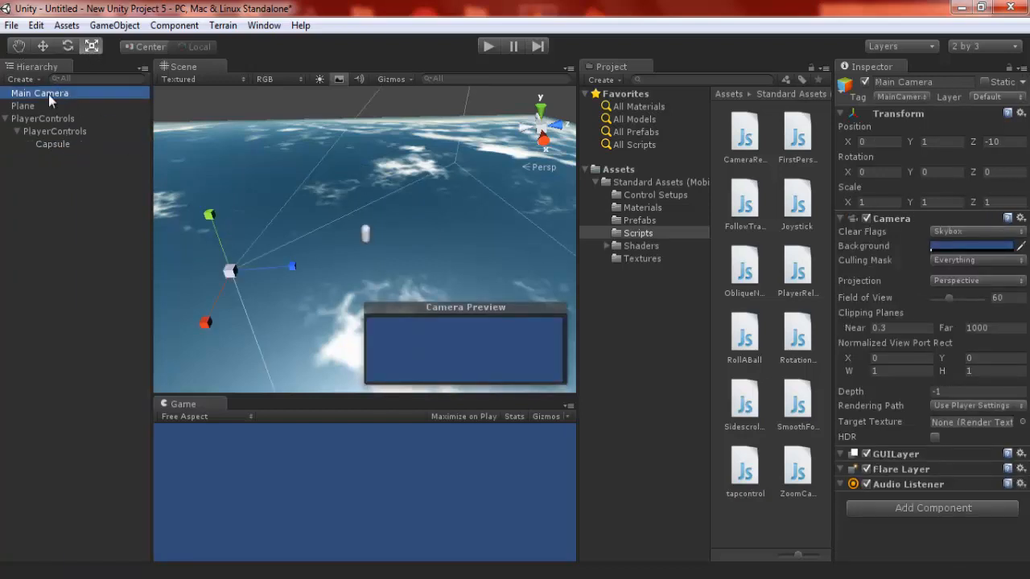
left_click_drag(38, 93, 64, 144)
type("0")
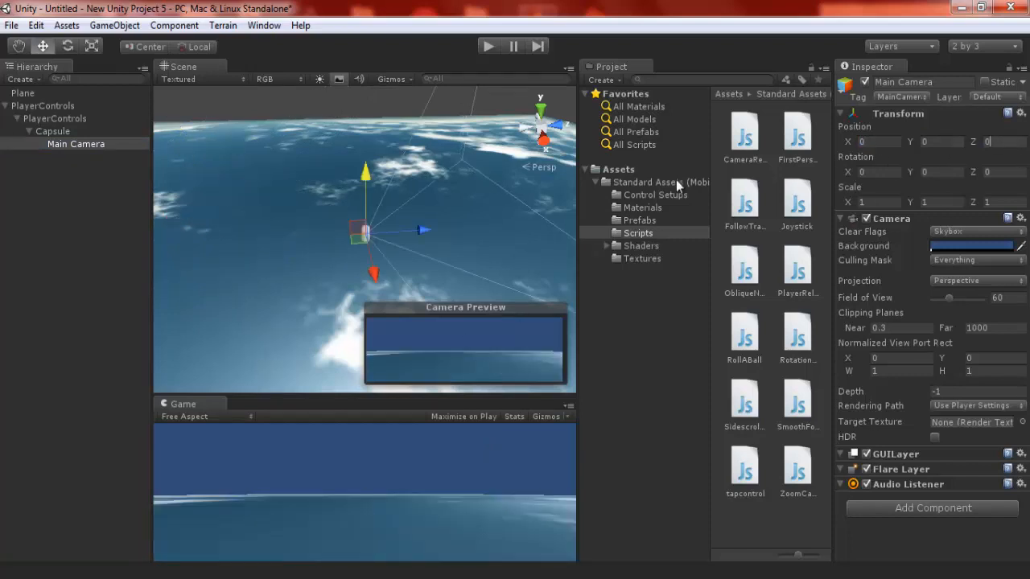
Raise the camera and set its rotation constraint limits to -20 and 20
left_click_drag(365, 172, 372, 155)
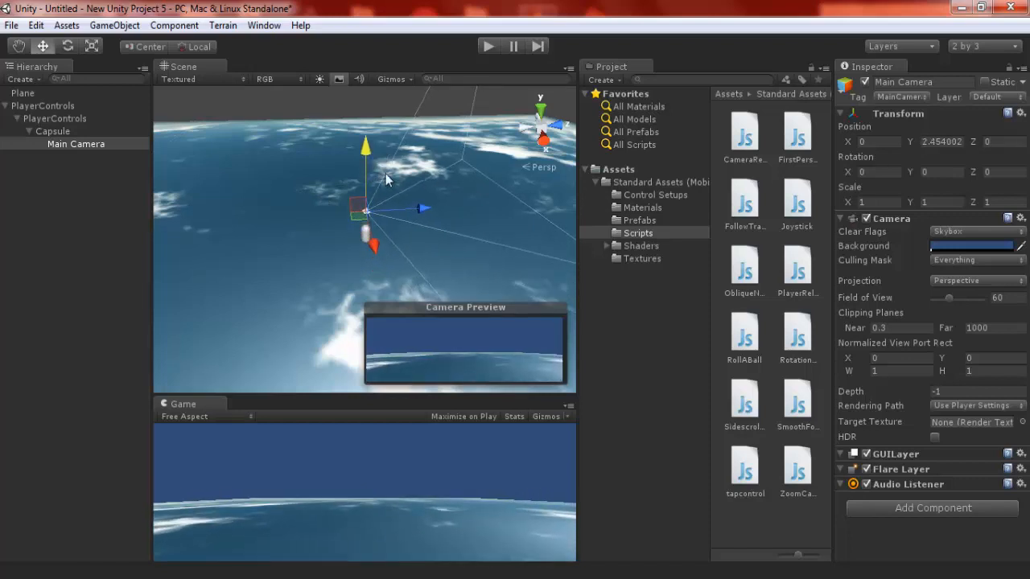
mouse_move(895, 342)
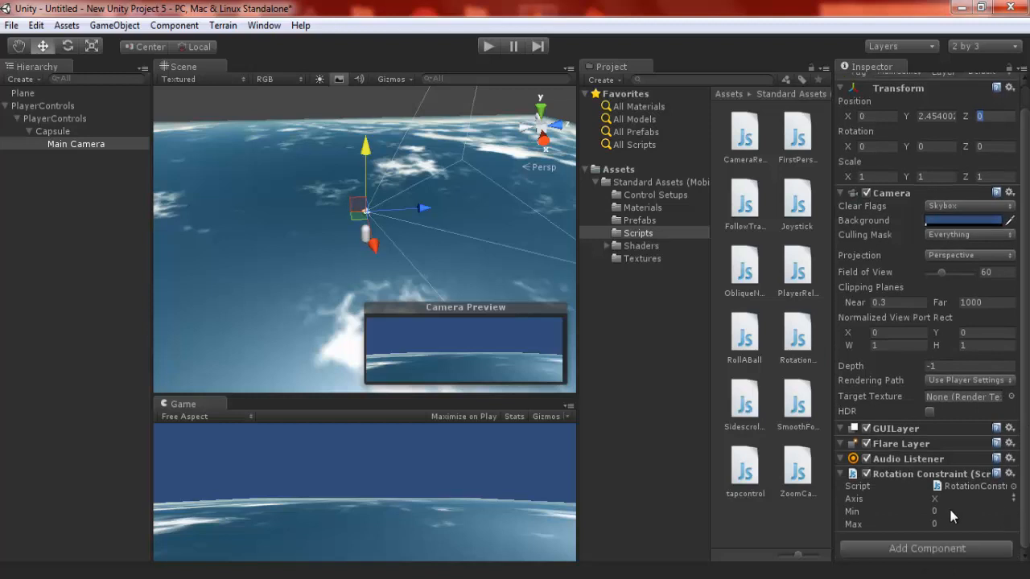
left_click(934, 511)
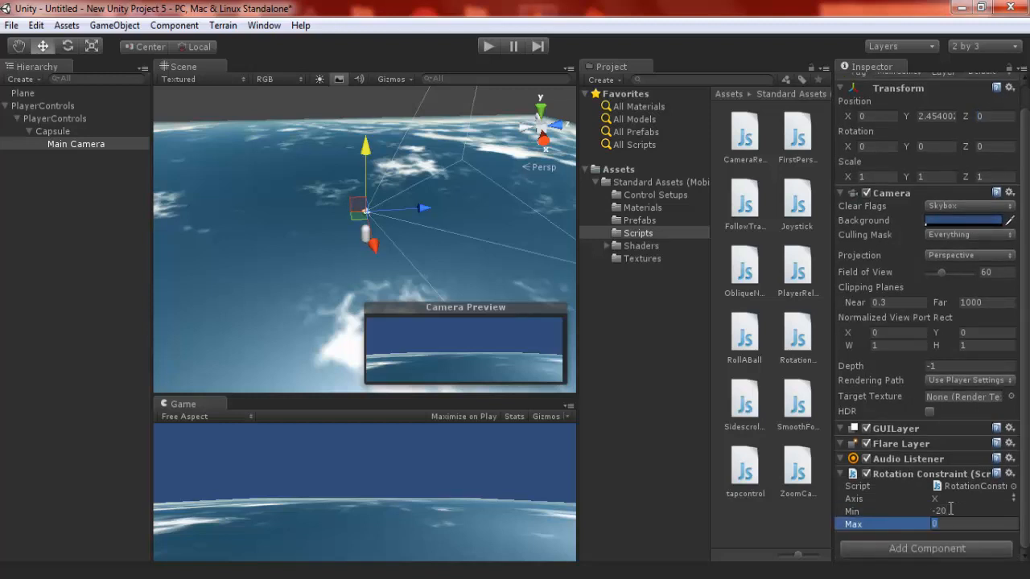
type("20")
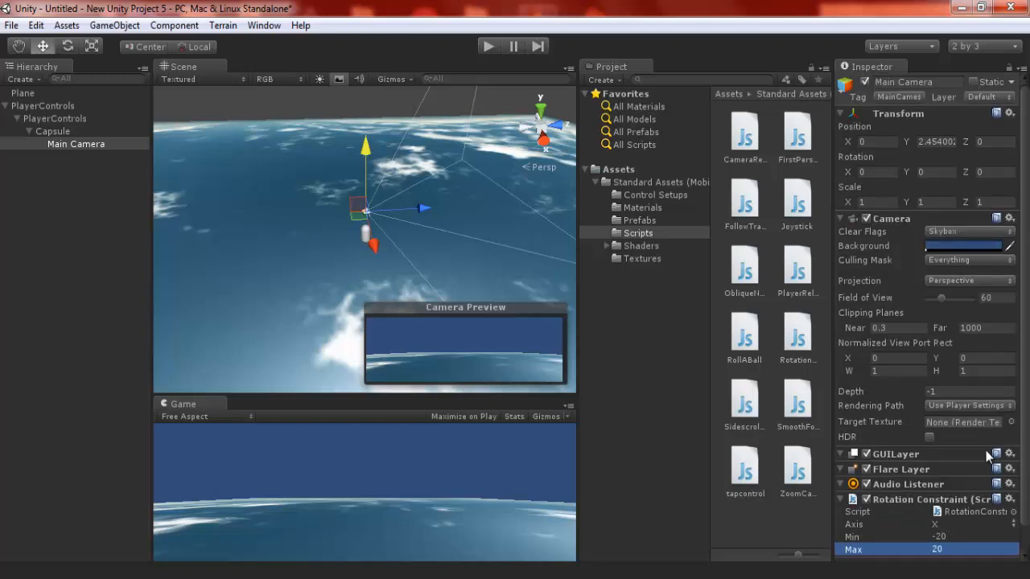
Rename the capsule Player and assign Main Camera as its Camera Pivot
left_click(52, 132)
type("Player")
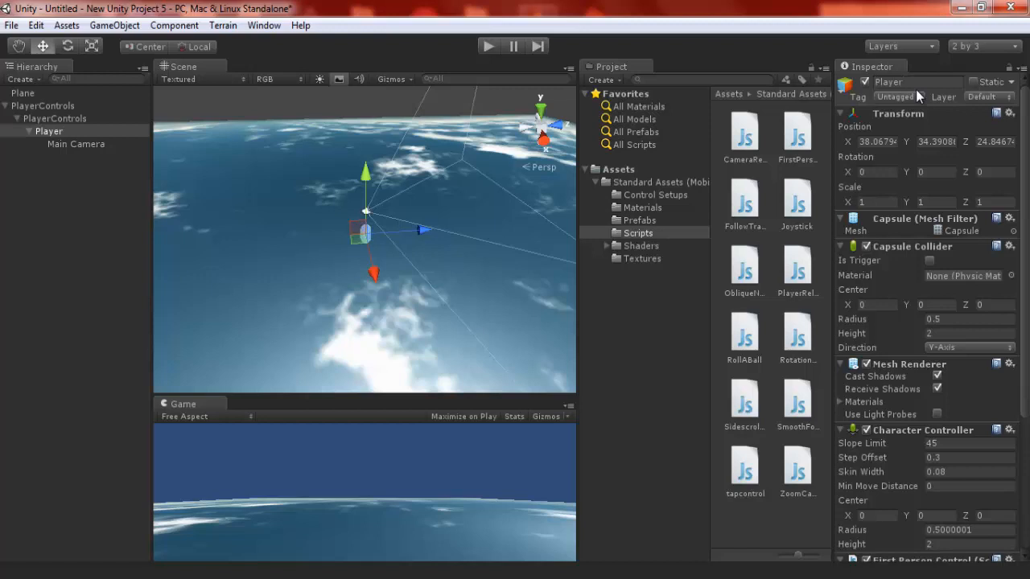
scroll("down", 3)
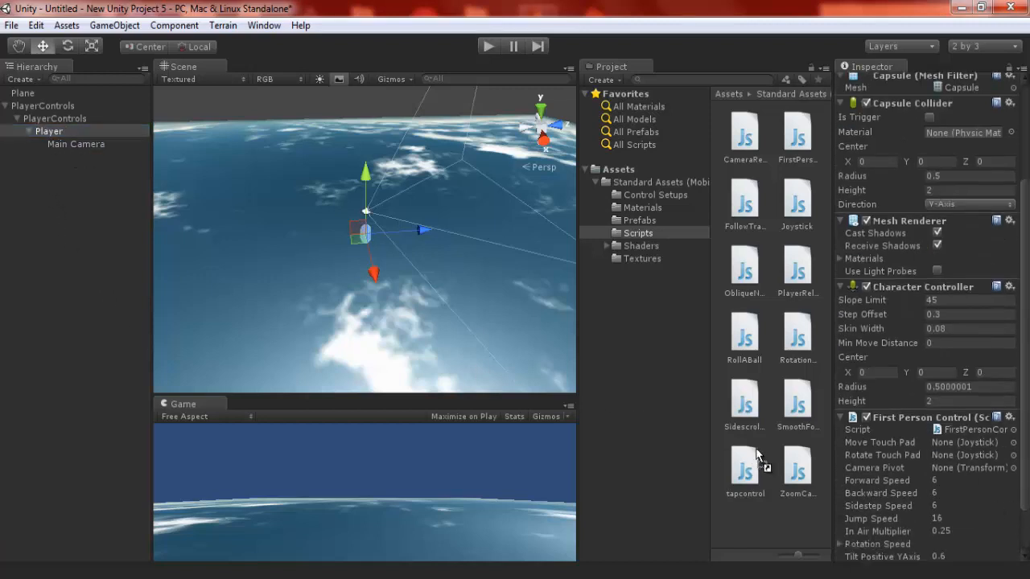
scroll("down", 3)
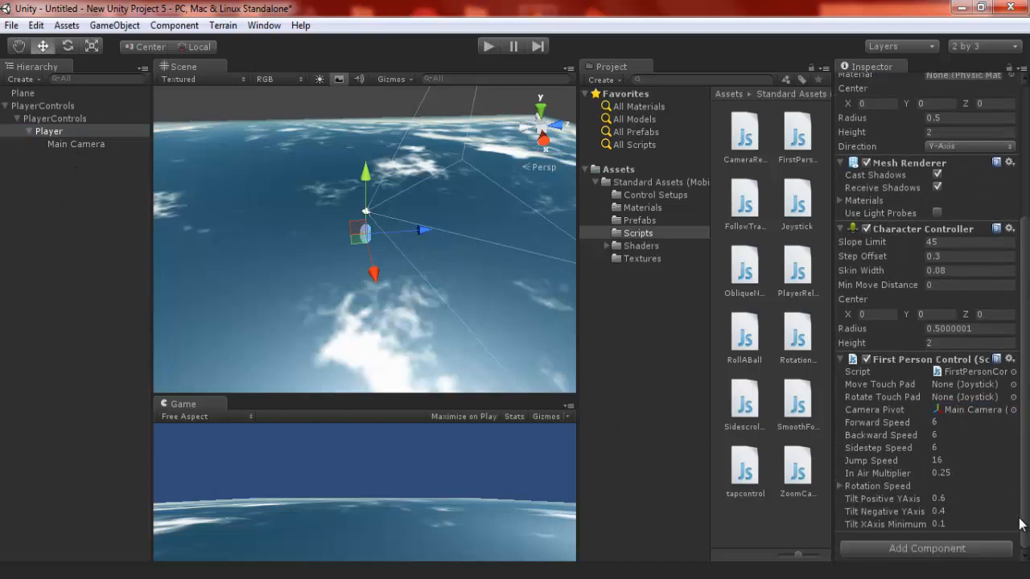
left_click(117, 156)
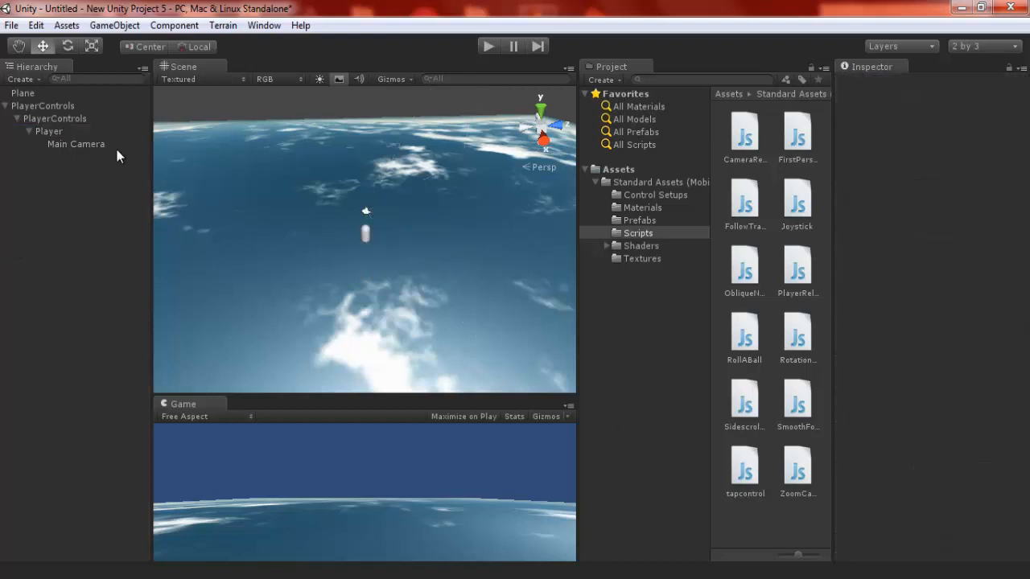
Create a GUI Texture and set its Pixel Inset X/Y and Position to 0
left_click(113, 25)
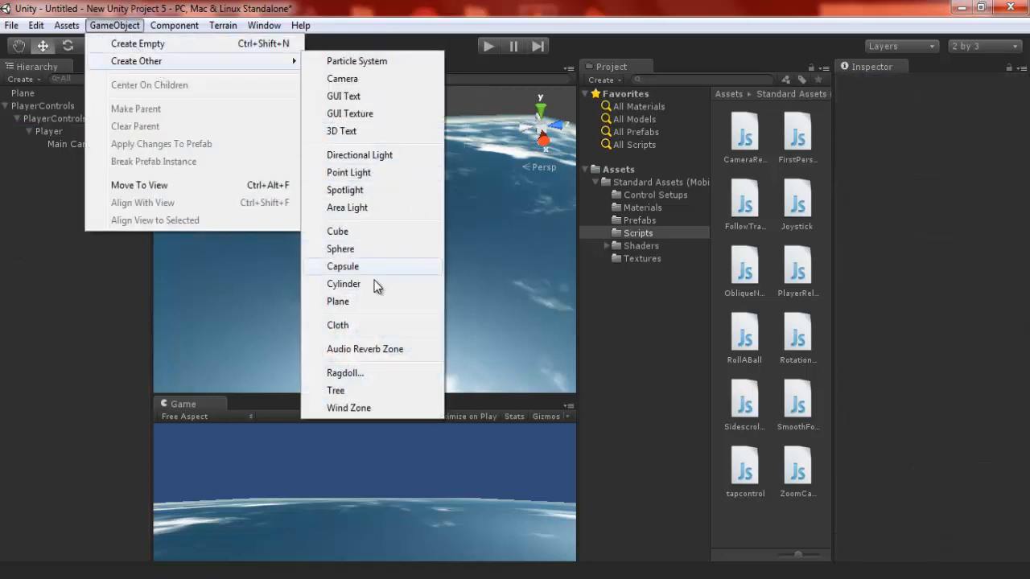
left_click(350, 114)
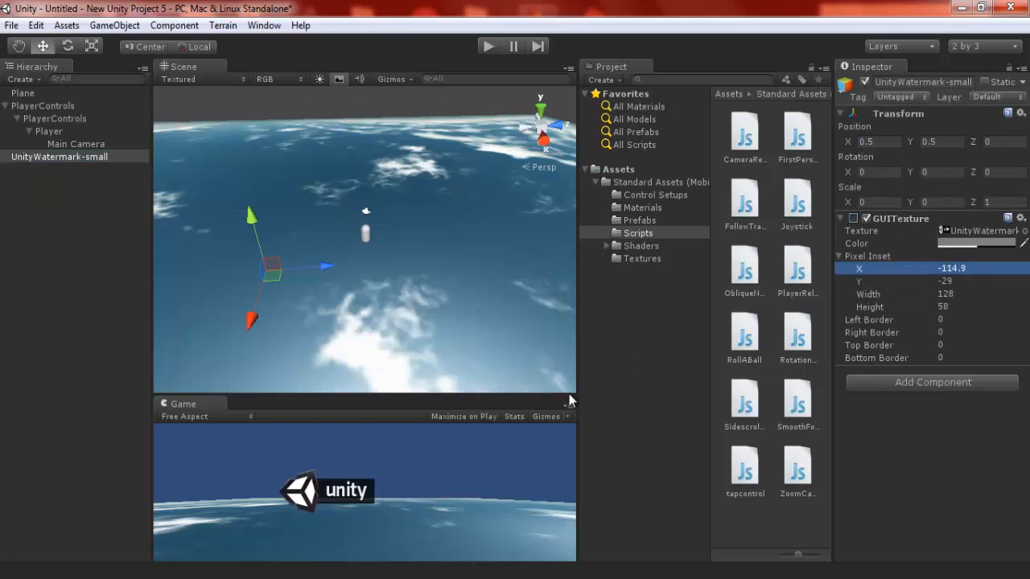
left_click(965, 268)
type("0")
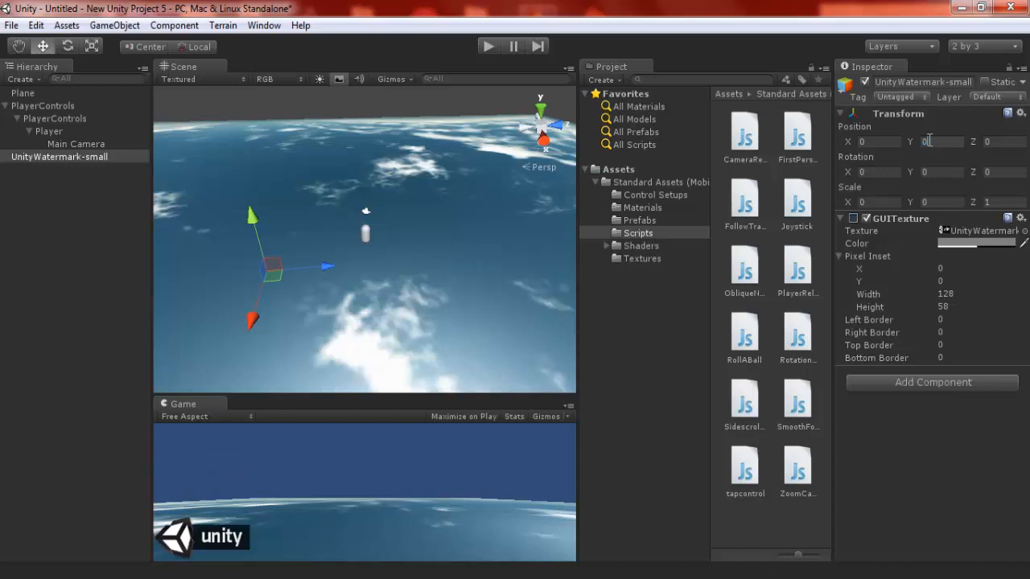
left_click(641, 258)
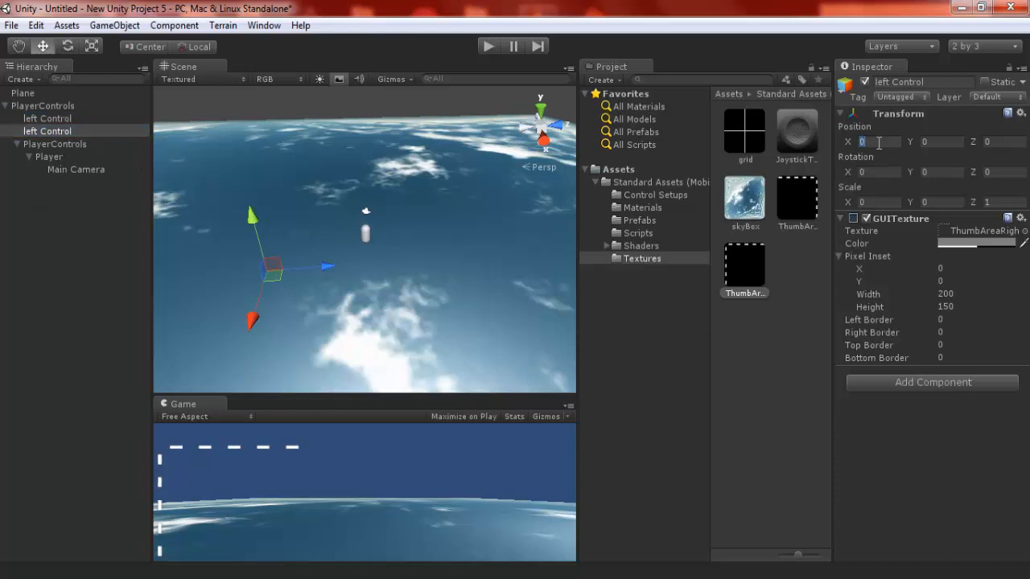
Place the duplicated control at Position X 1 with Pixel Inset X -200
type("1")
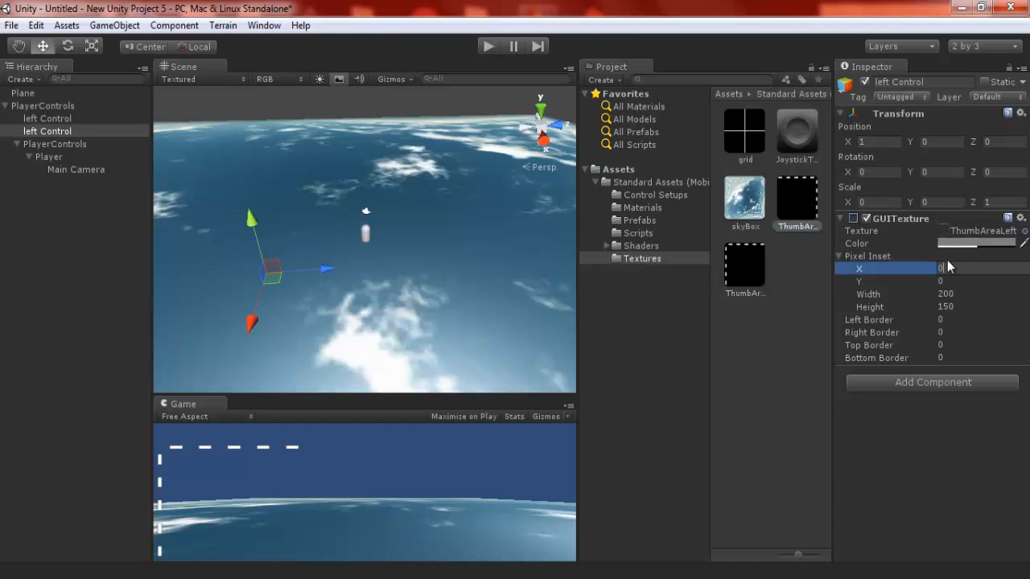
type("-200")
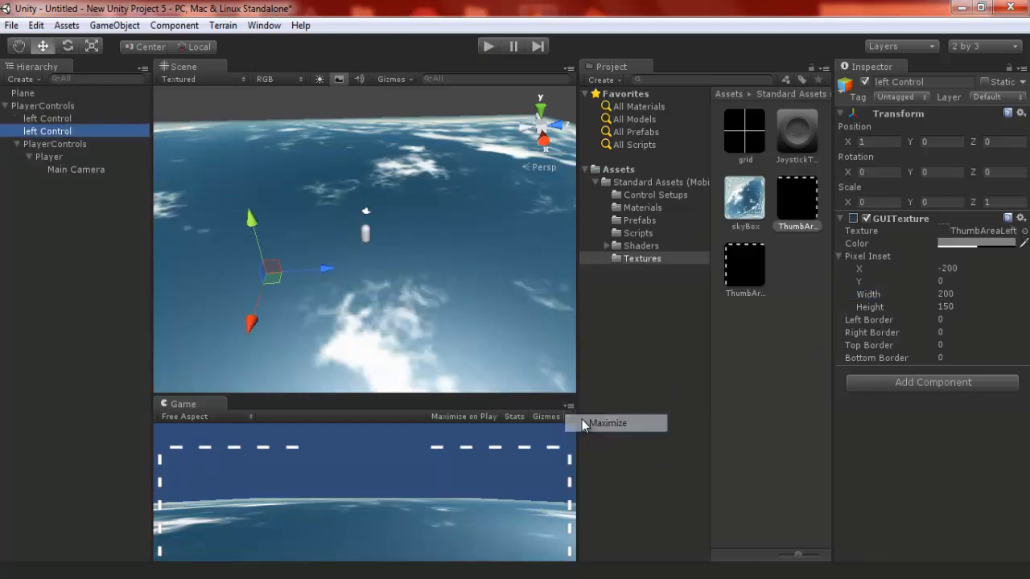
left_click(607, 423)
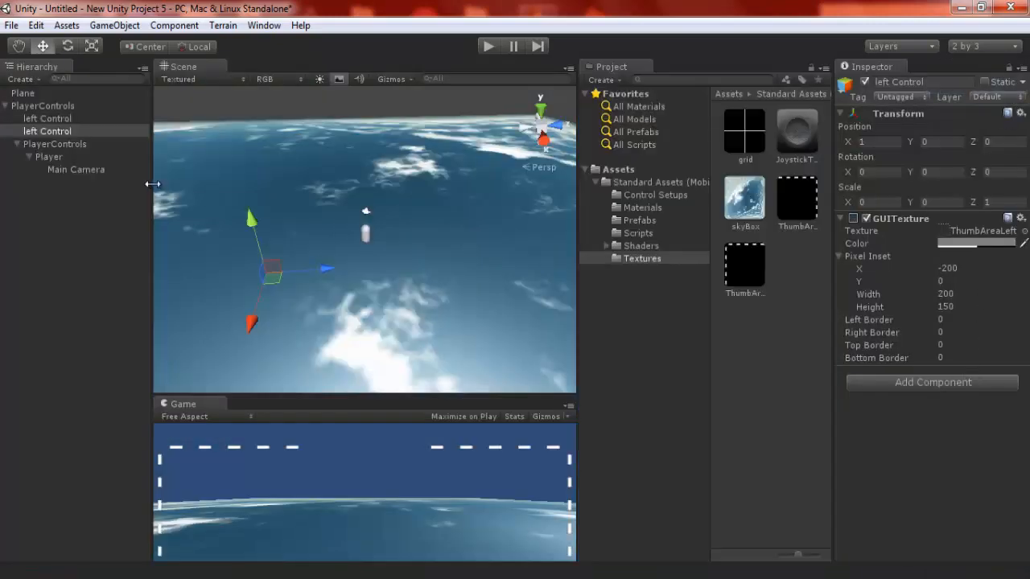
left_click(638, 232)
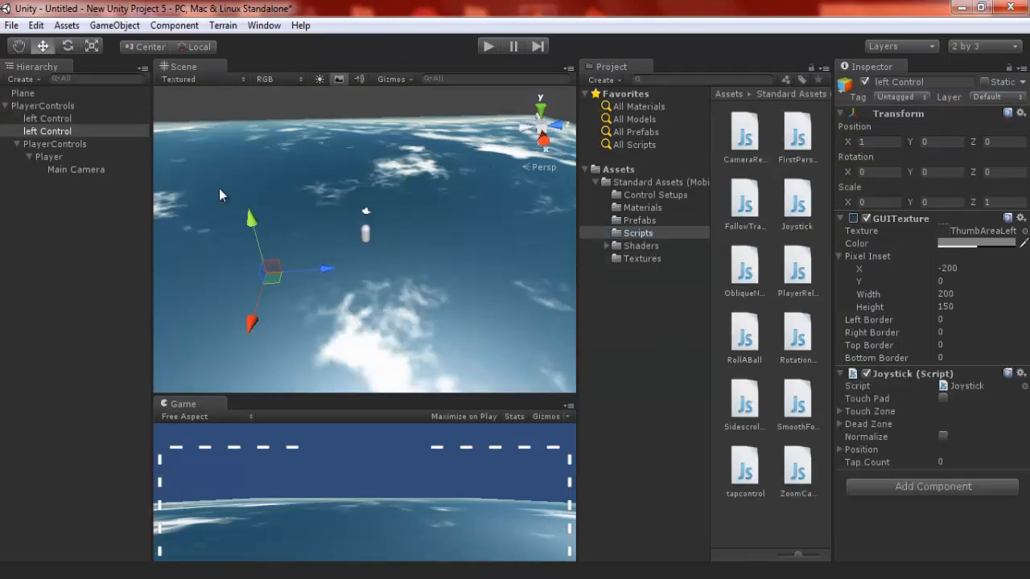
Drag the Joystick script from Standard Assets > Scripts onto the left Control object
left_click(47, 118)
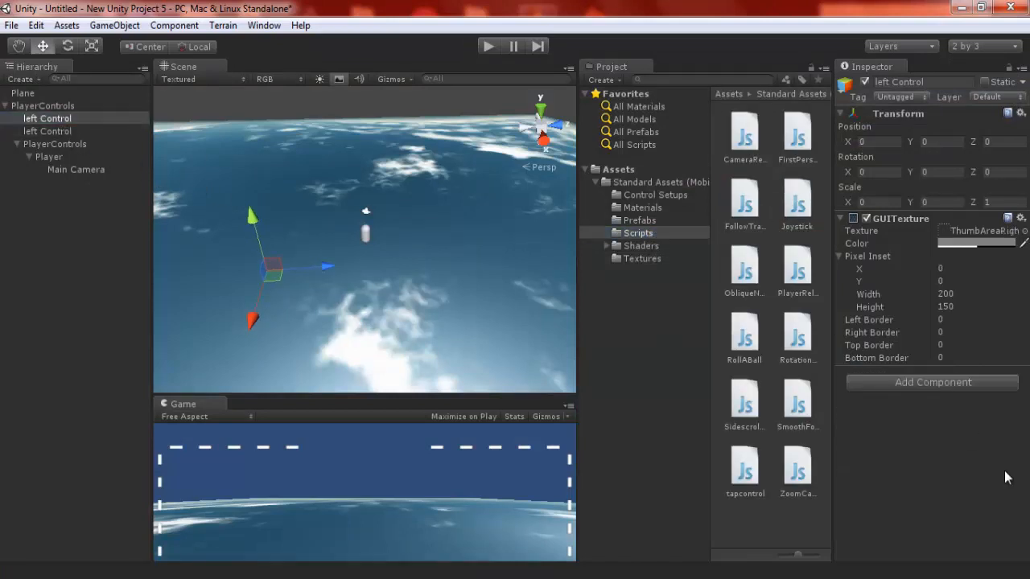
left_click(76, 169)
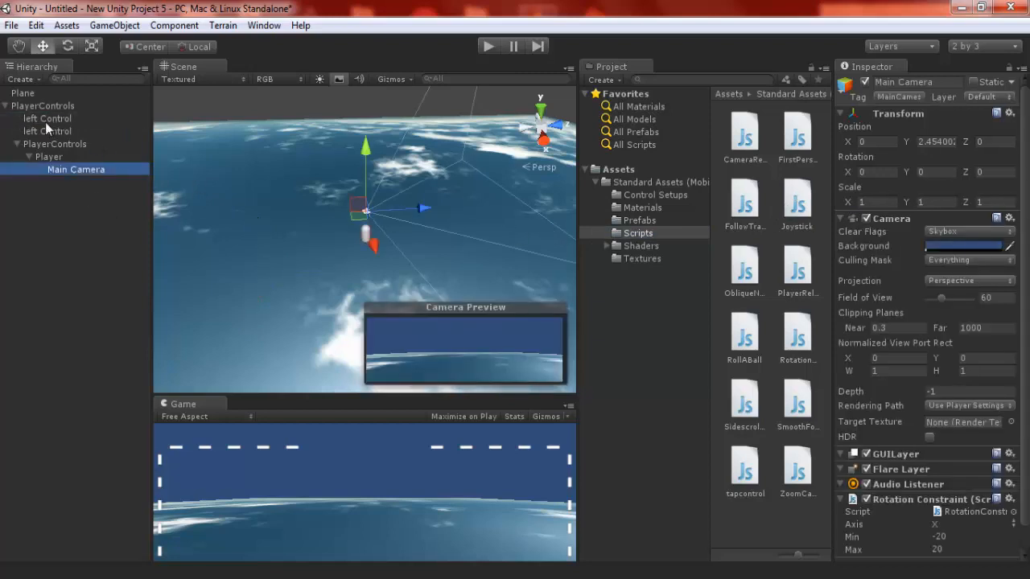
left_click(23, 93)
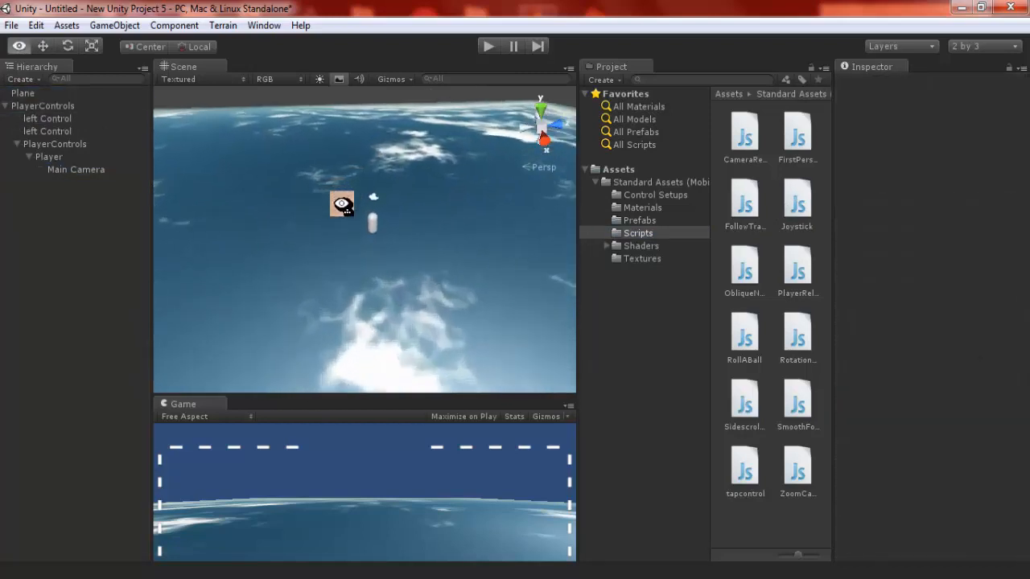
left_click(641, 258)
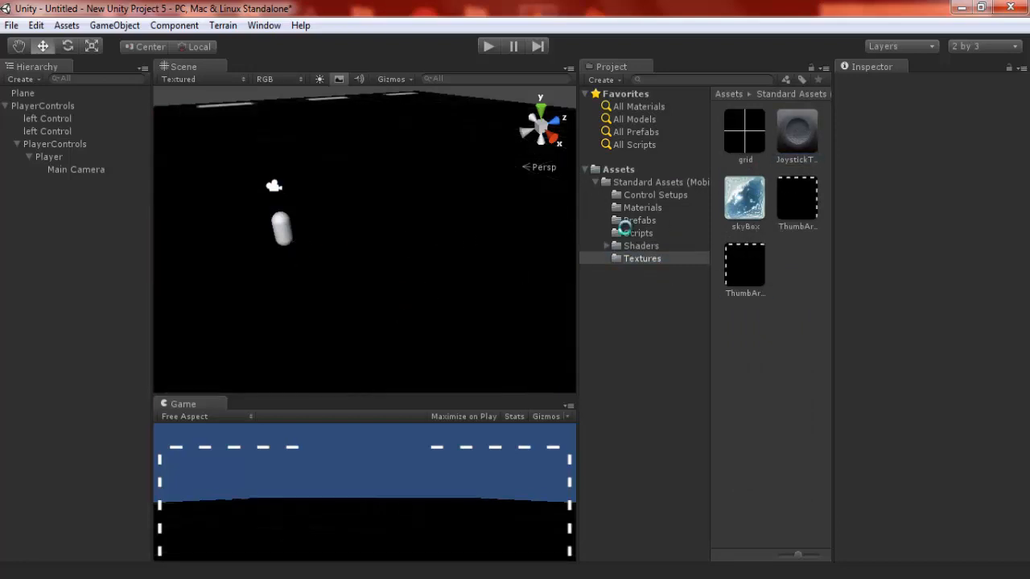
Apply a dark, bumpy standard material to the ground Plane
left_click(642, 208)
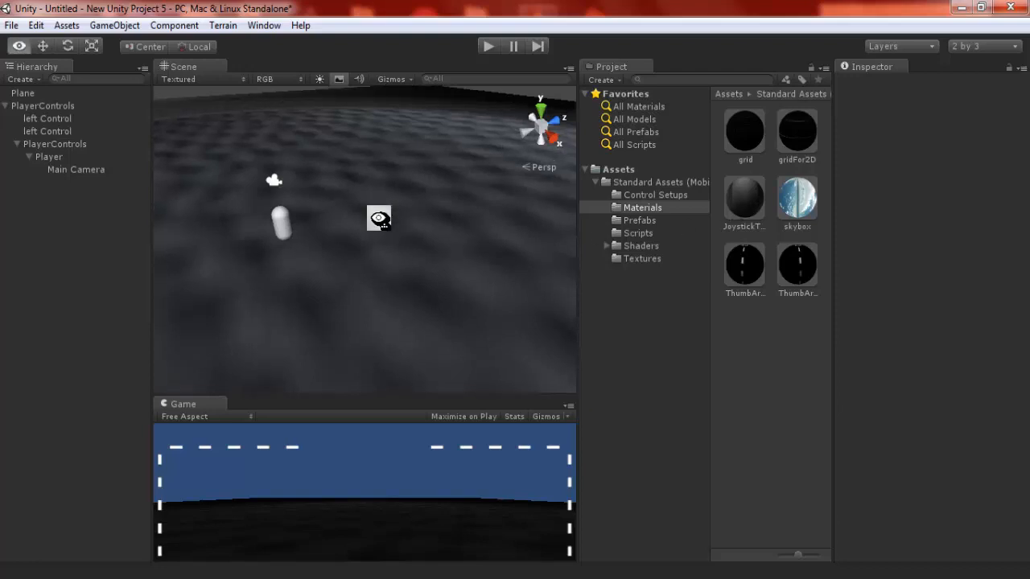
Add a Directional Light to the scene to light the ground
left_click(115, 25)
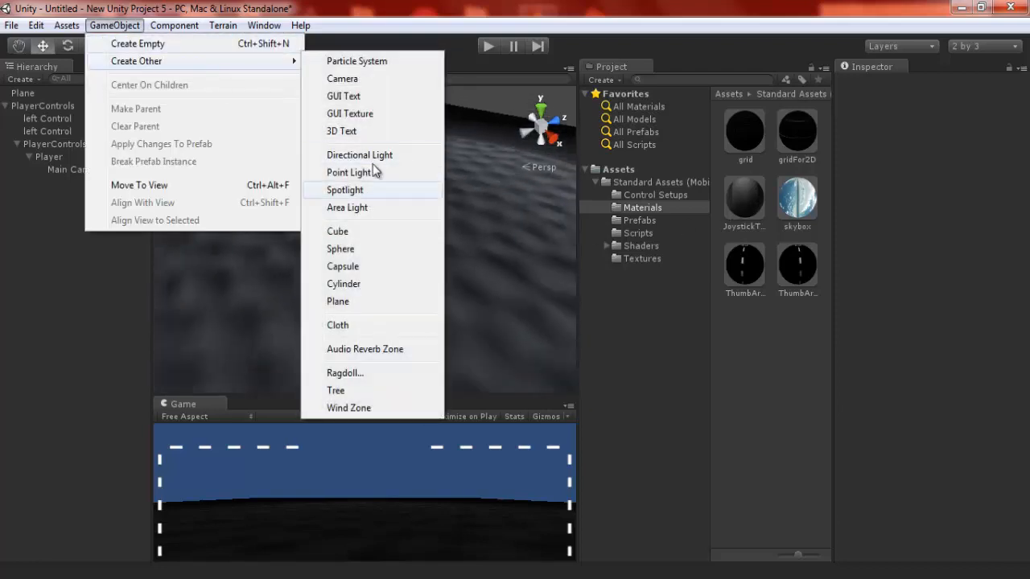
left_click(359, 154)
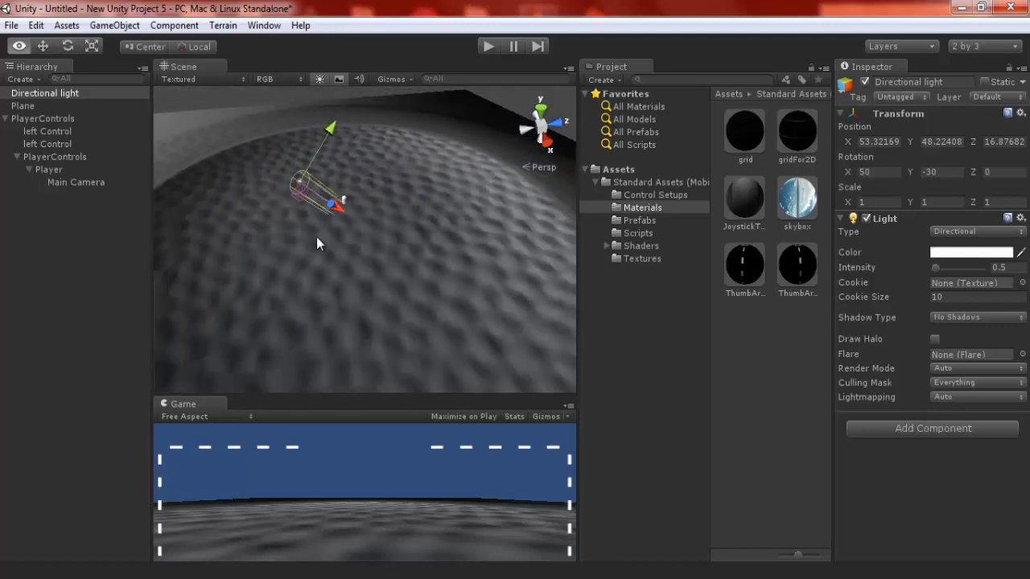
Create a cube and move it into place in front of the player
left_click(113, 24)
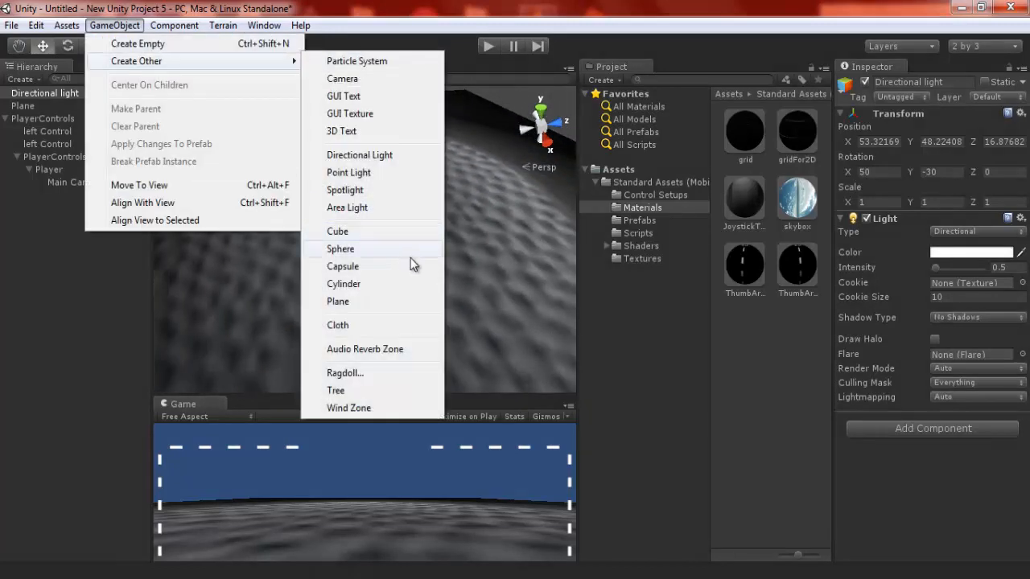
left_click(337, 231)
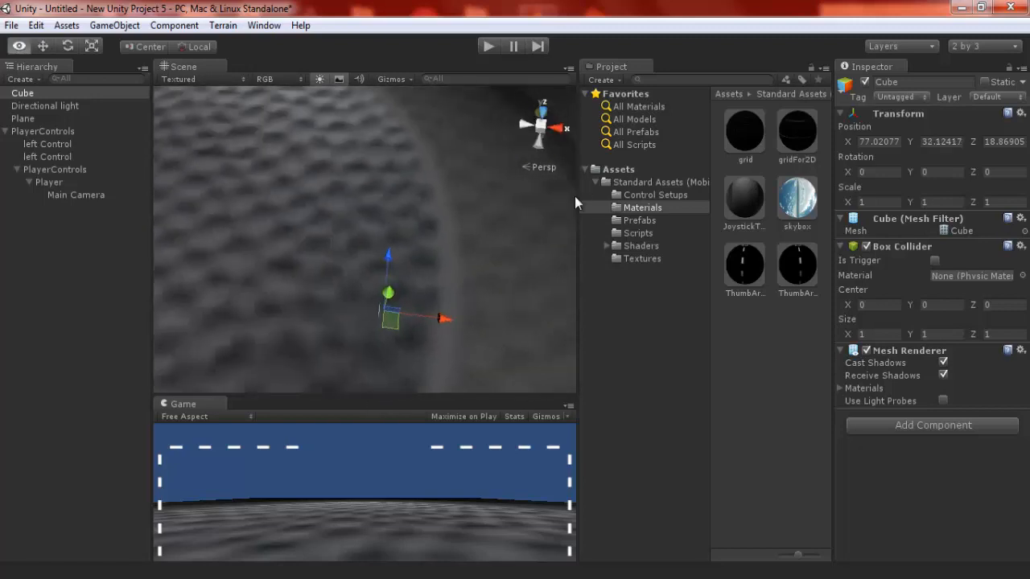
left_click_drag(390, 314, 173, 249)
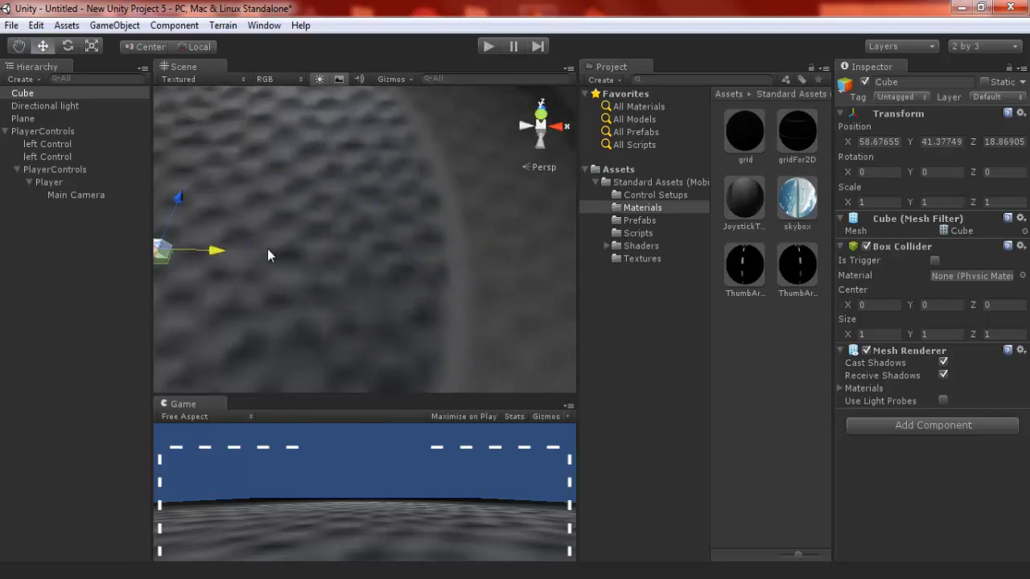
left_click_drag(270, 255, 537, 249)
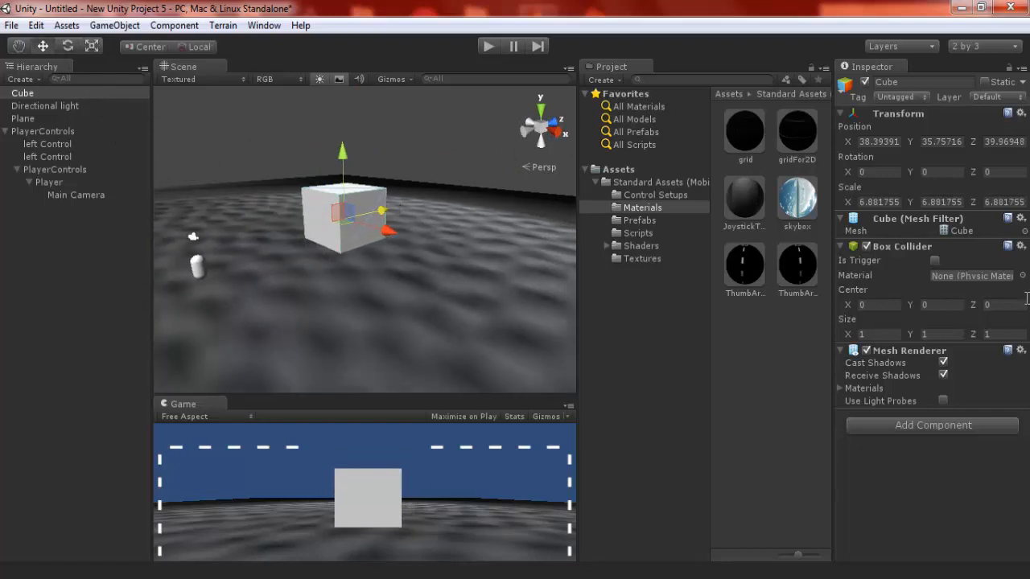
mouse_move(145, 40)
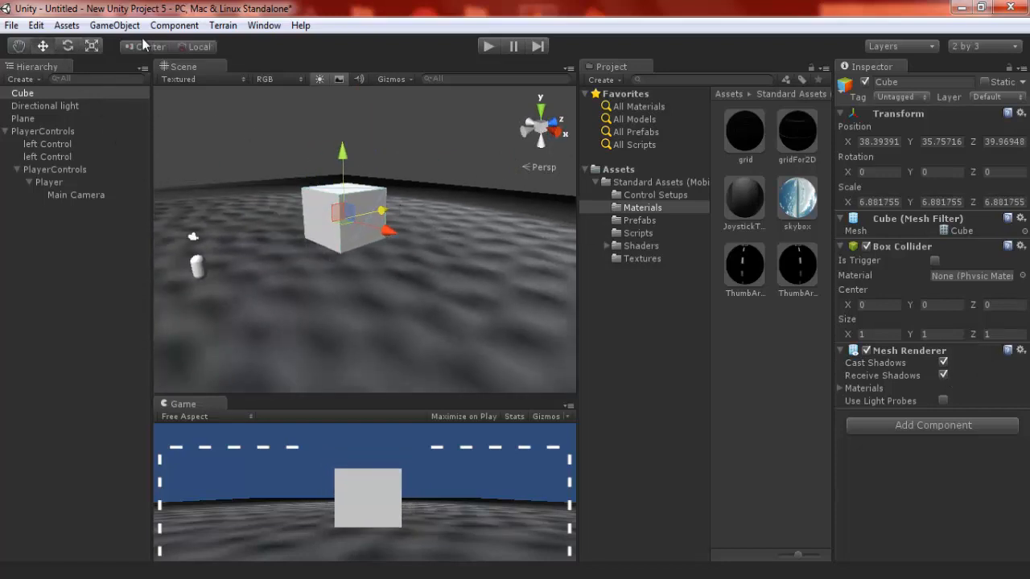
Move the smaller copied cube off to the right
left_click(45, 105)
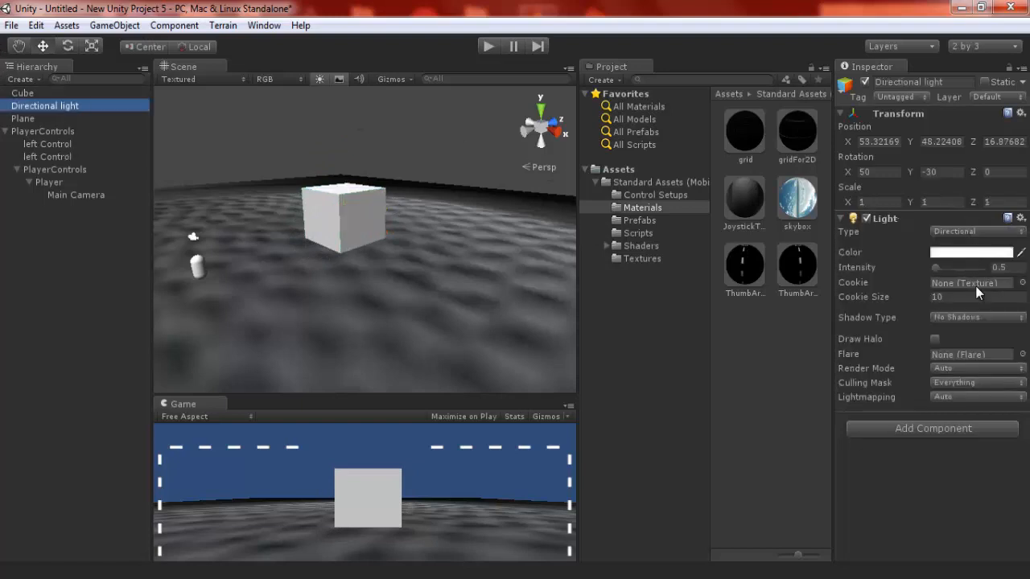
left_click(975, 316)
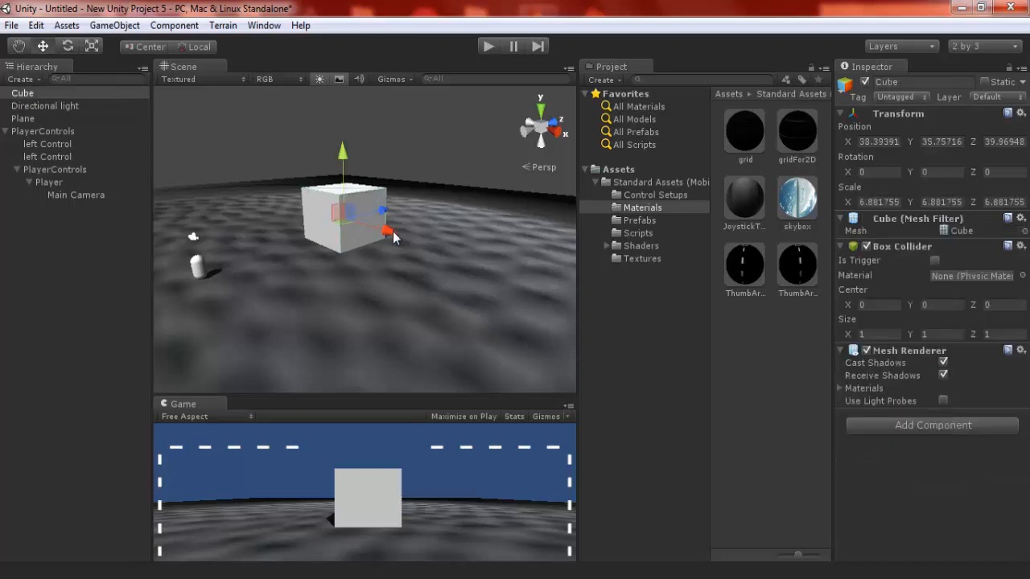
left_click_drag(394, 233, 474, 254)
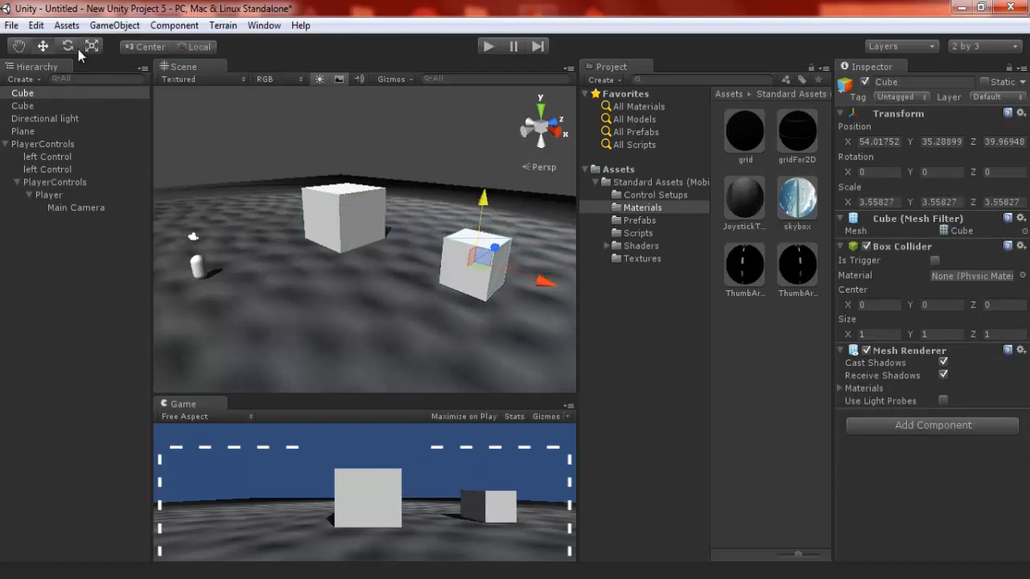
mouse_move(465, 221)
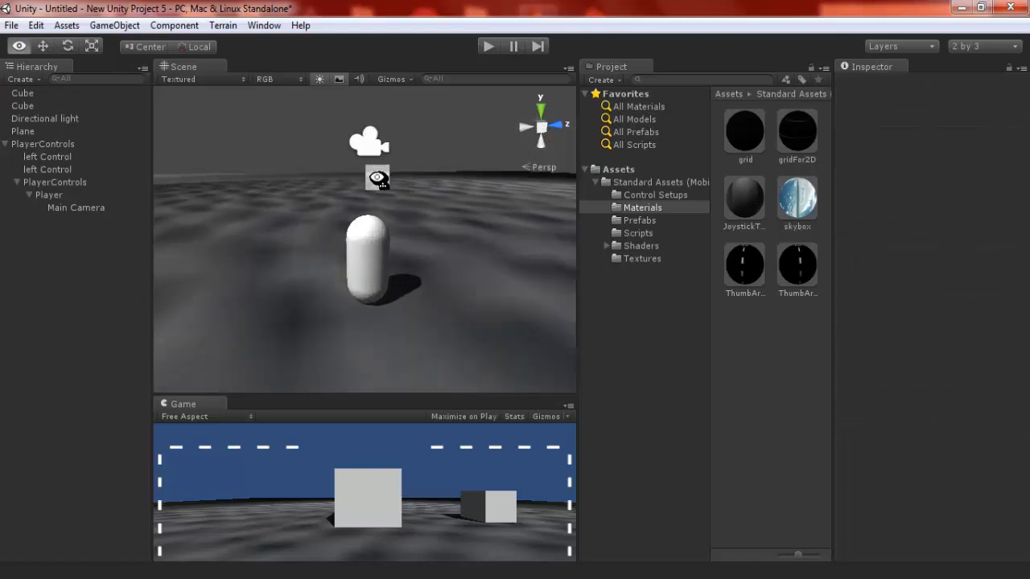
Rename the second left Control joystick to right Control
left_click(44, 143)
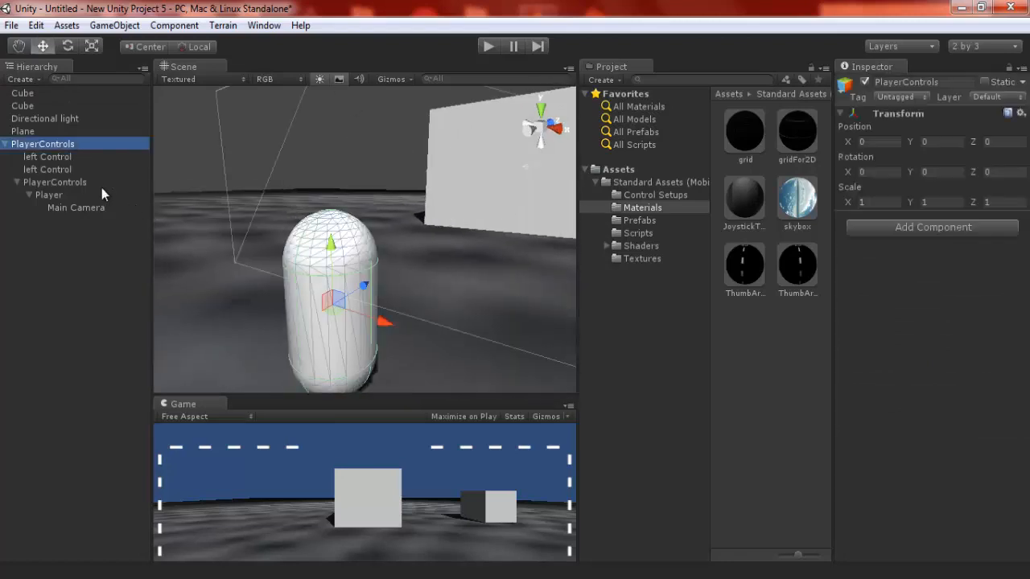
left_click(47, 156)
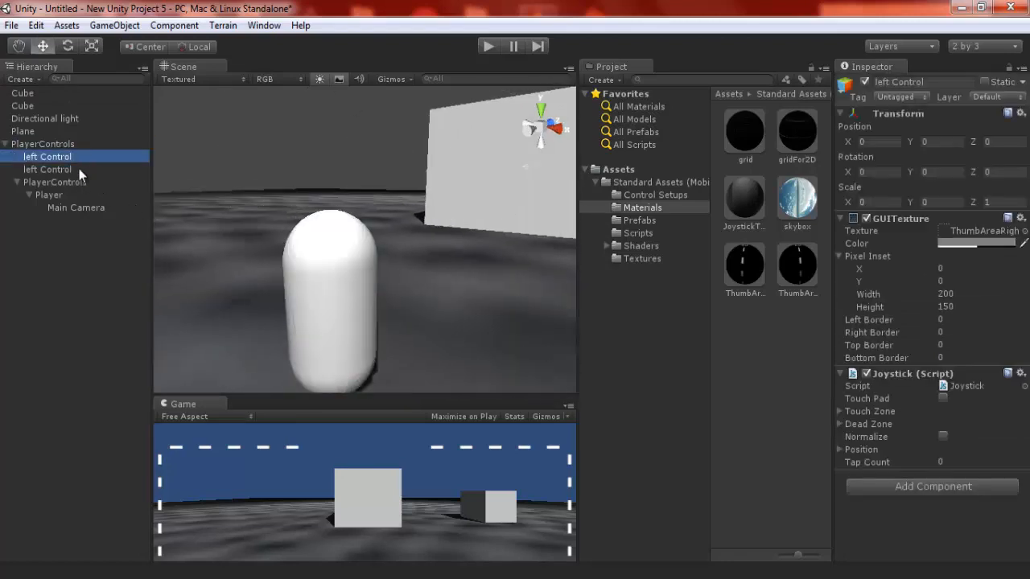
left_click(47, 169)
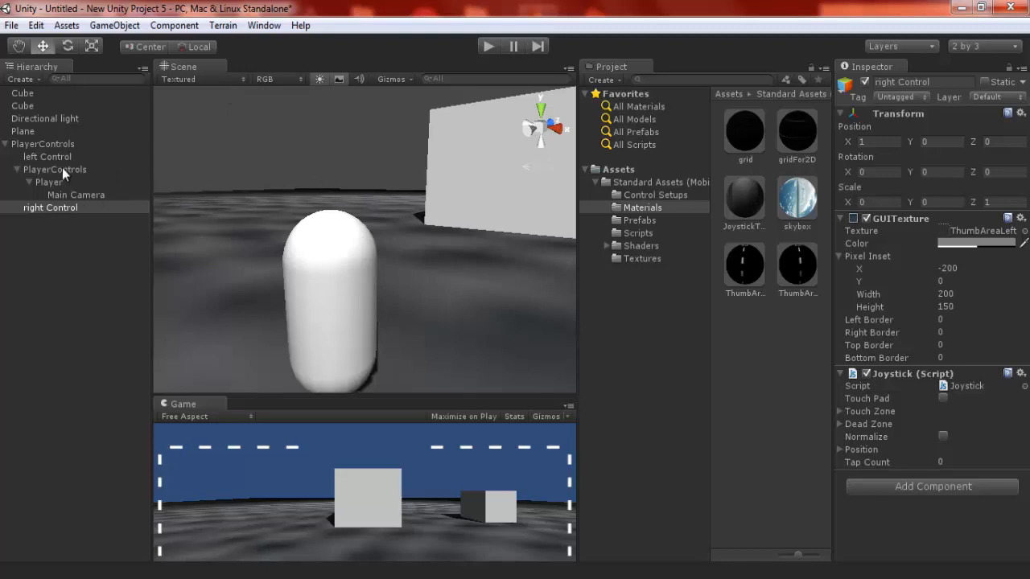
Assign left Control and right Control as the Player's Move and Rotate Touch Pads
left_click(55, 169)
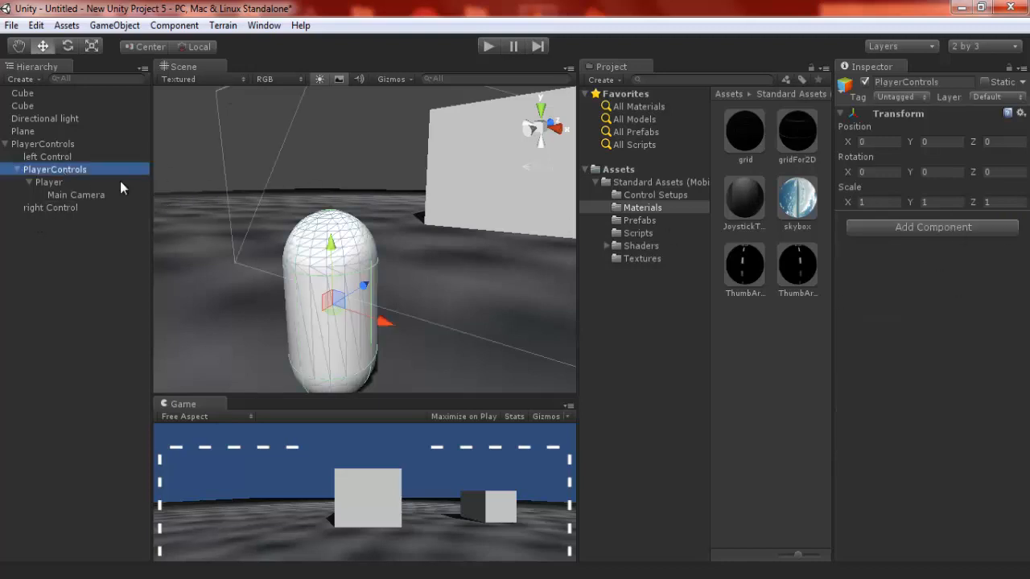
left_click(49, 182)
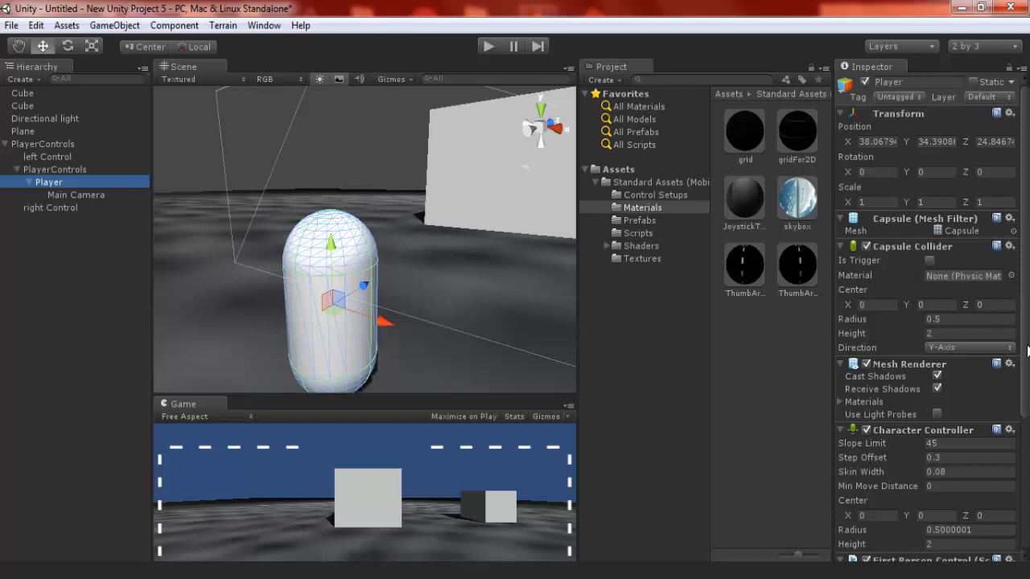
scroll("down", 3)
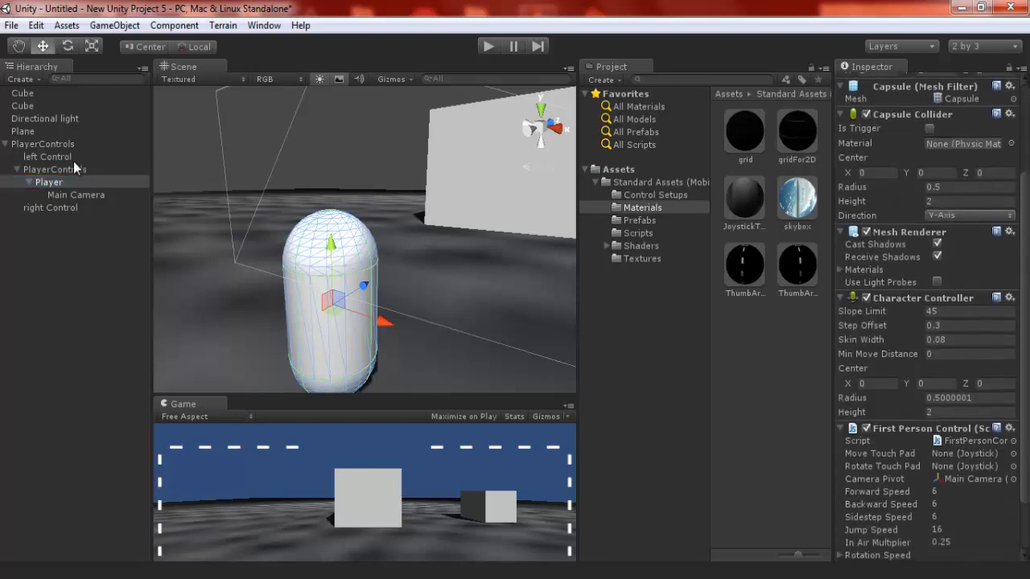
mouse_move(161, 256)
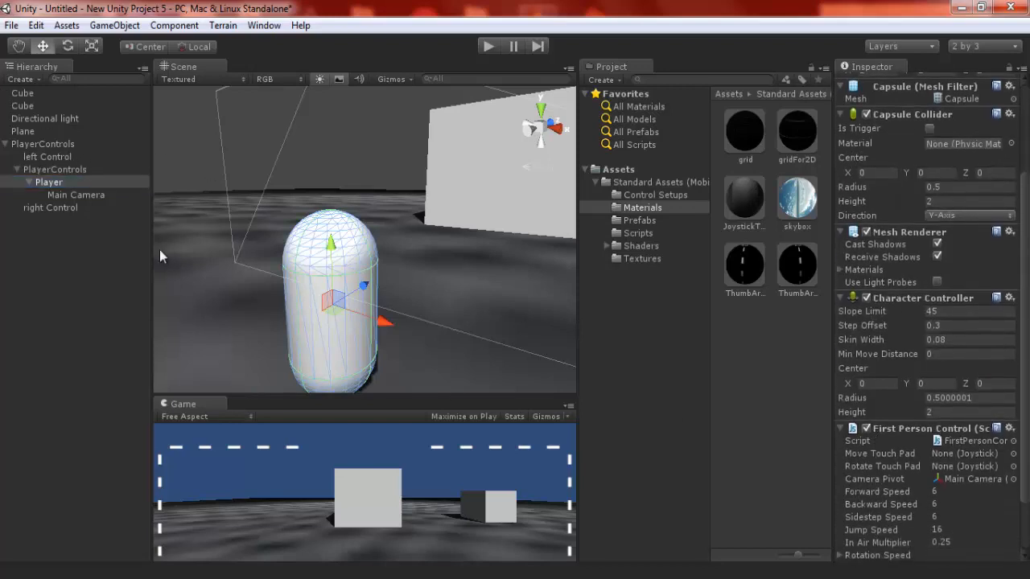
mouse_move(901, 453)
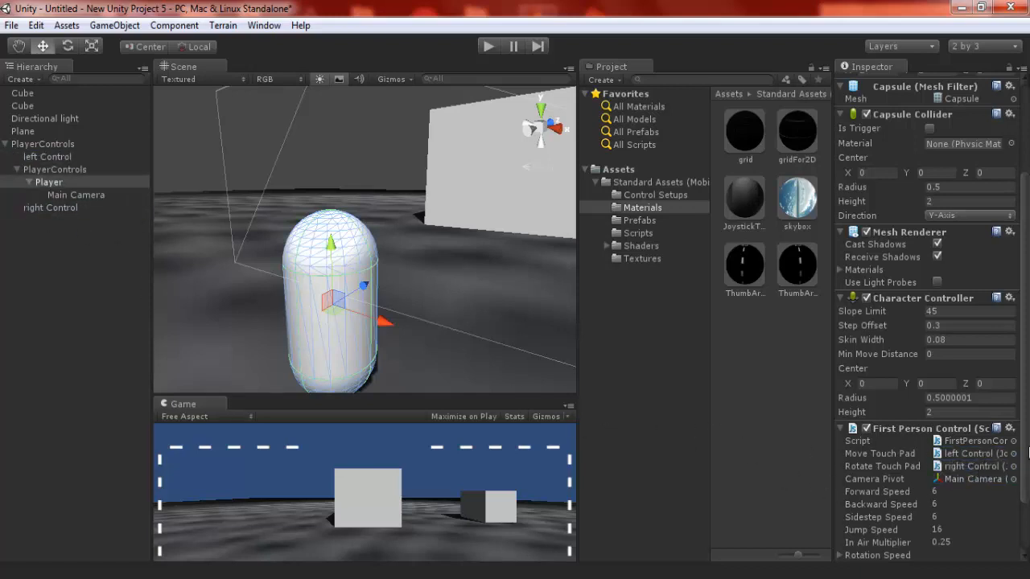
scroll("down", 3)
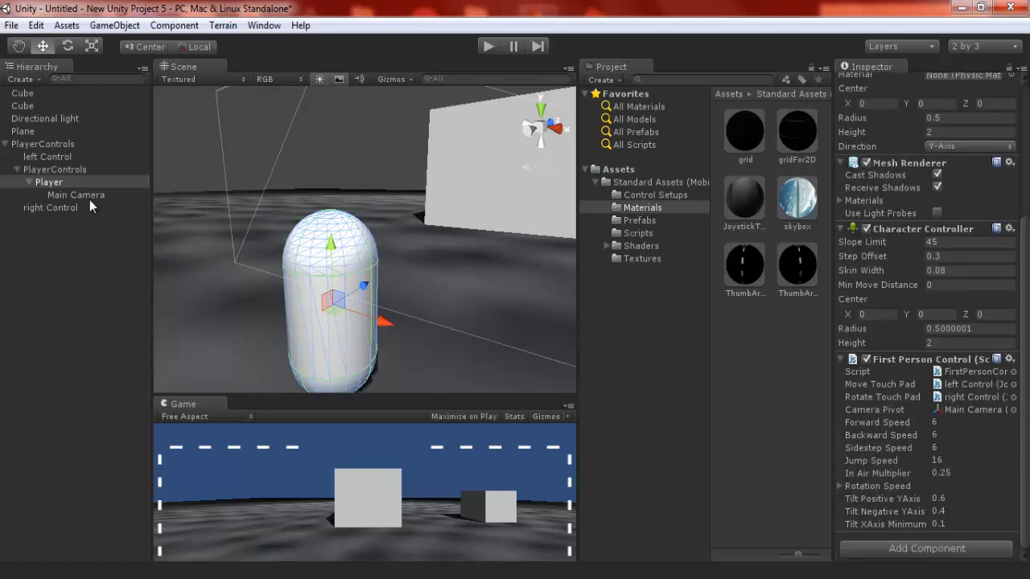
left_click(75, 194)
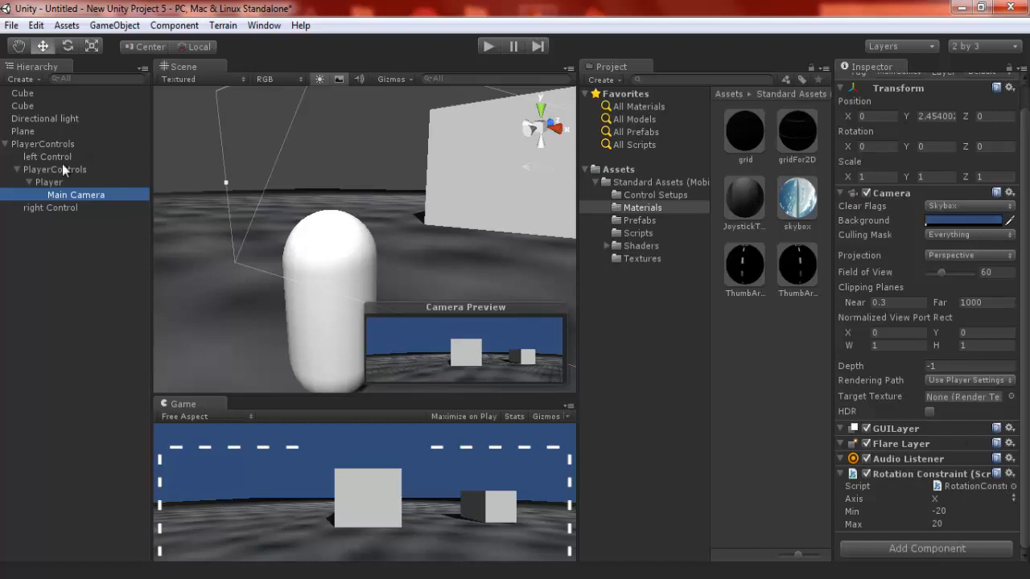
left_click(49, 182)
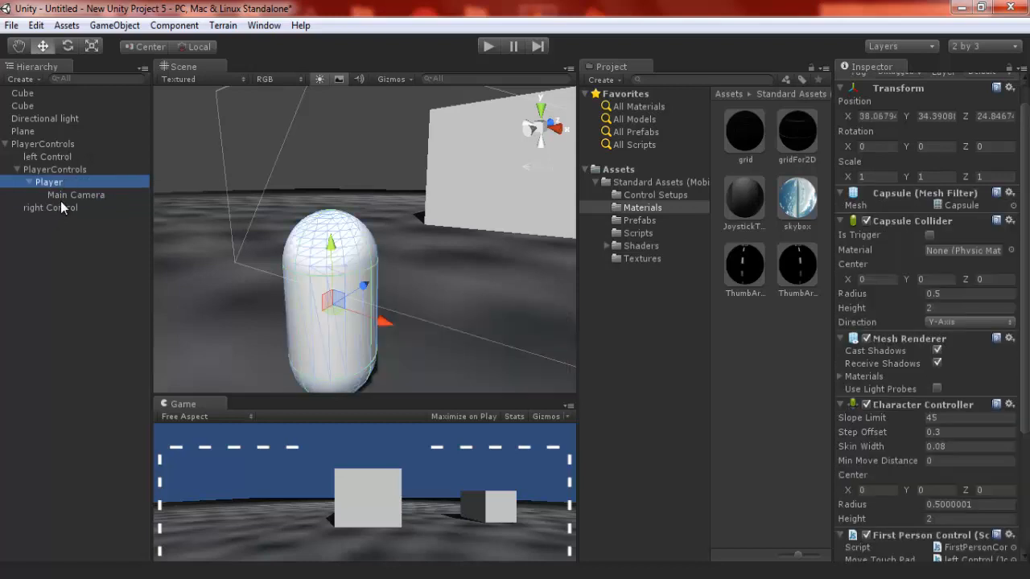
left_click(75, 195)
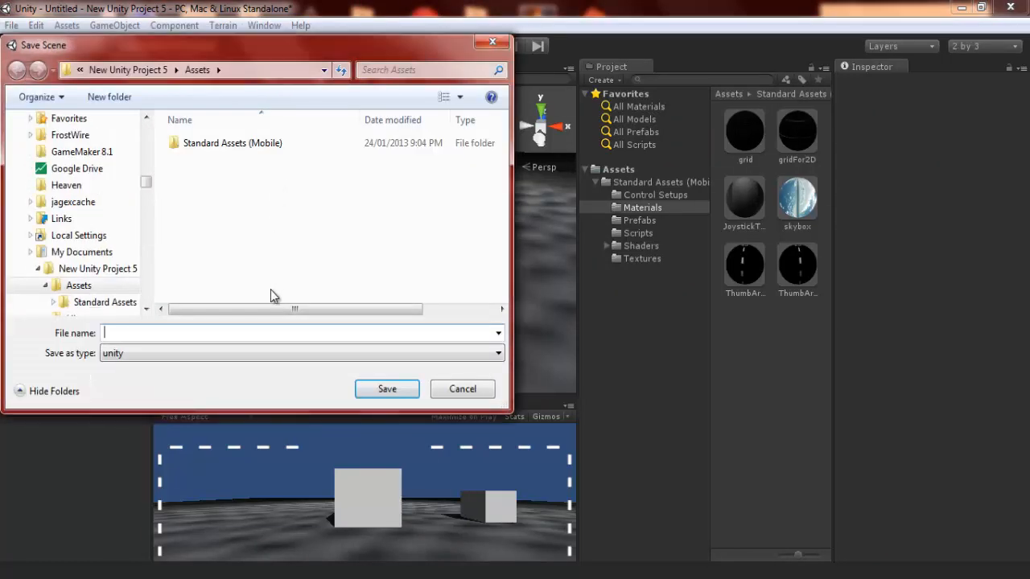
Save the scene as 'Android Tutorial' and show it in the Assets folder
type("A")
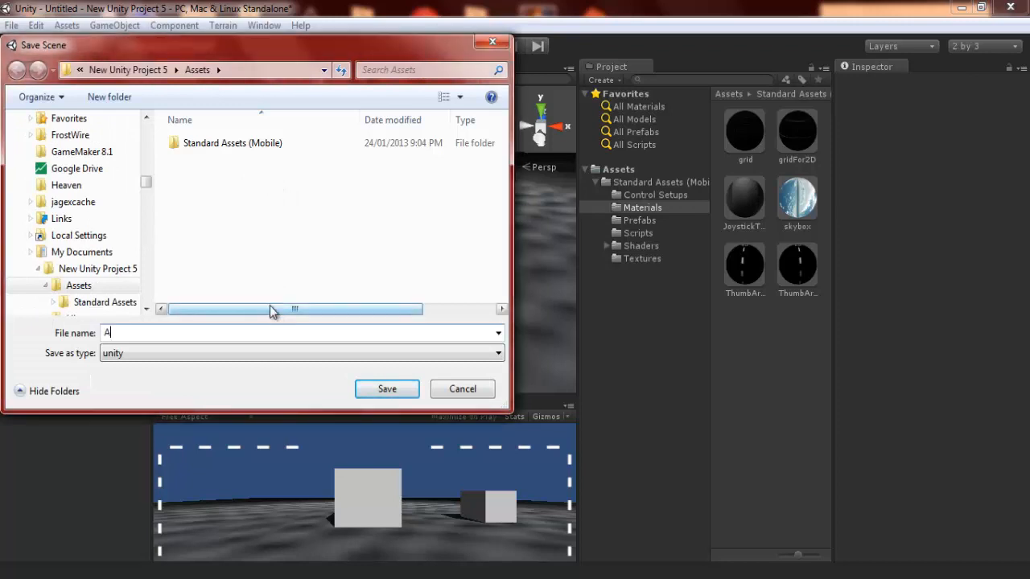
type("ndroid Tutor")
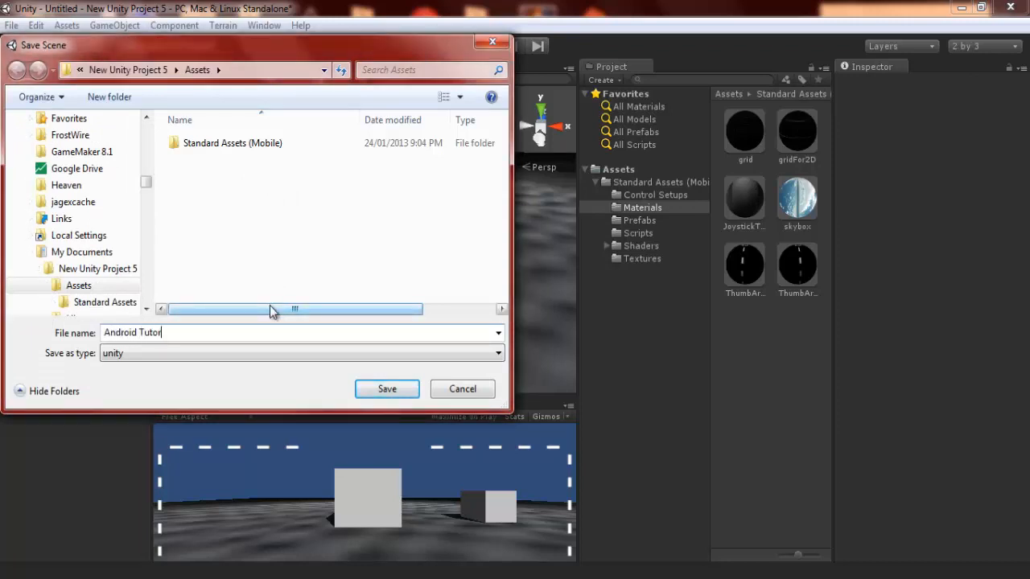
left_click(386, 389)
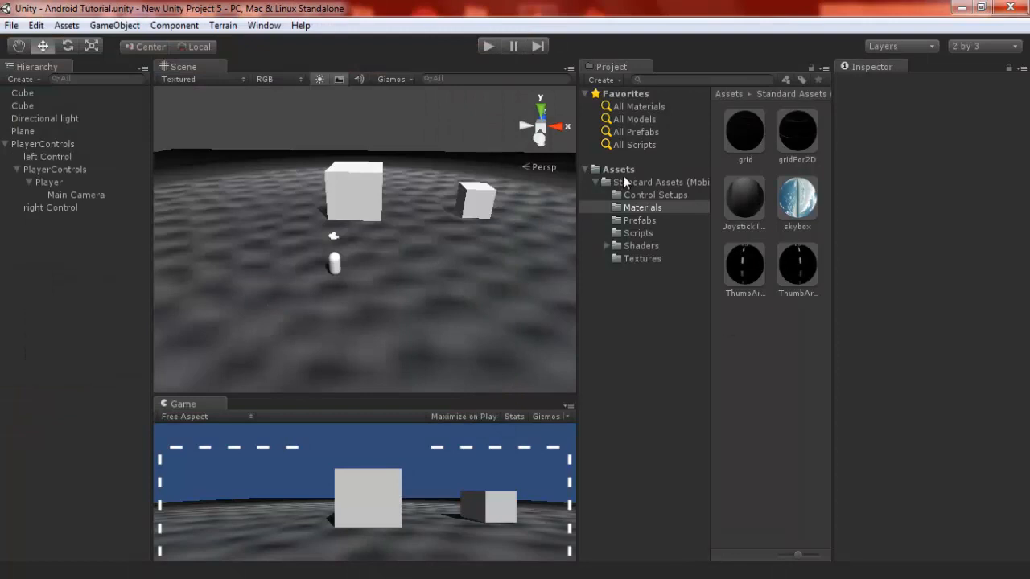
left_click(619, 169)
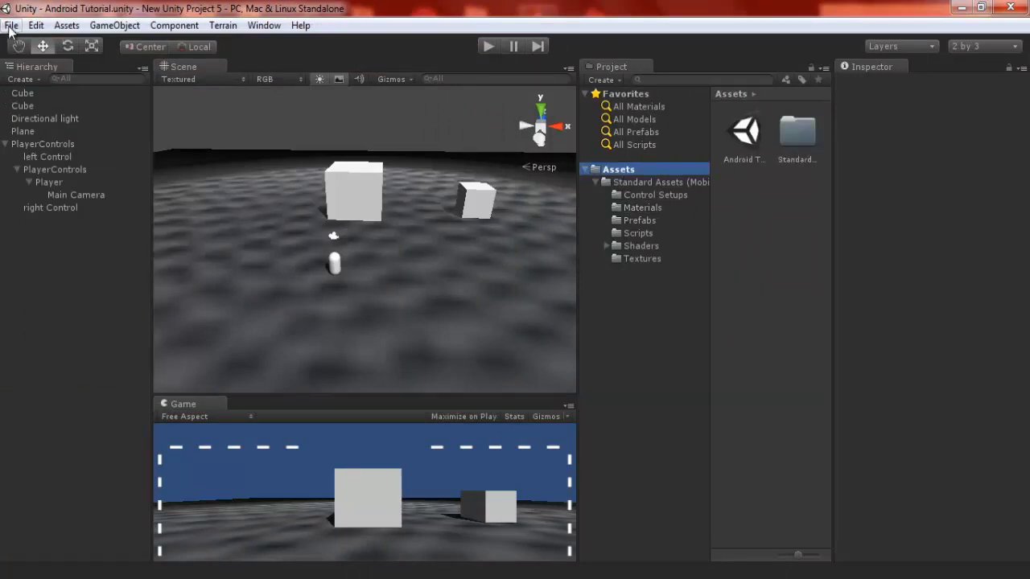
Switch the build platform to Android and close Build Settings
left_click(12, 25)
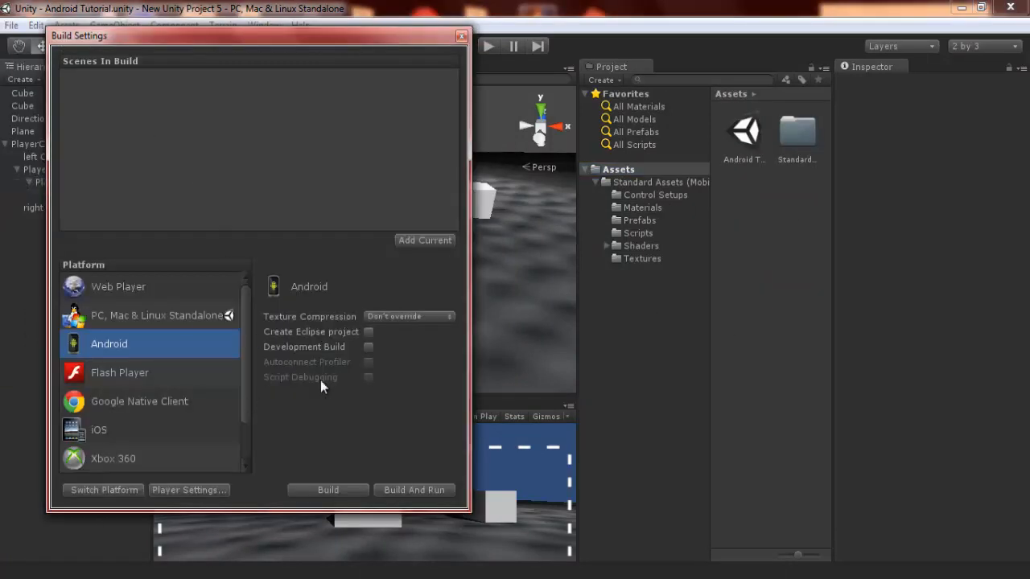
left_click(103, 490)
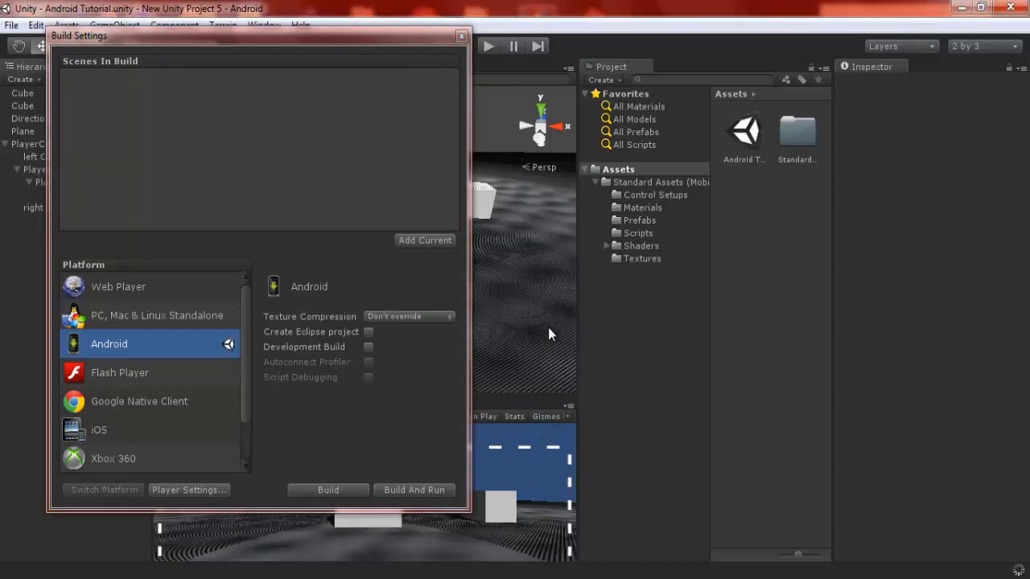
mouse_move(437, 81)
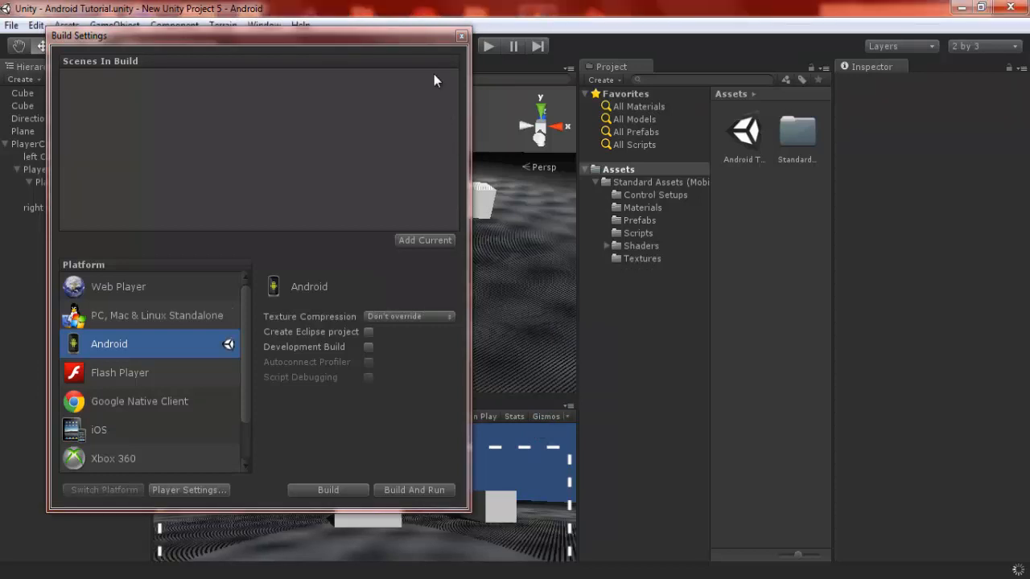
left_click(461, 35)
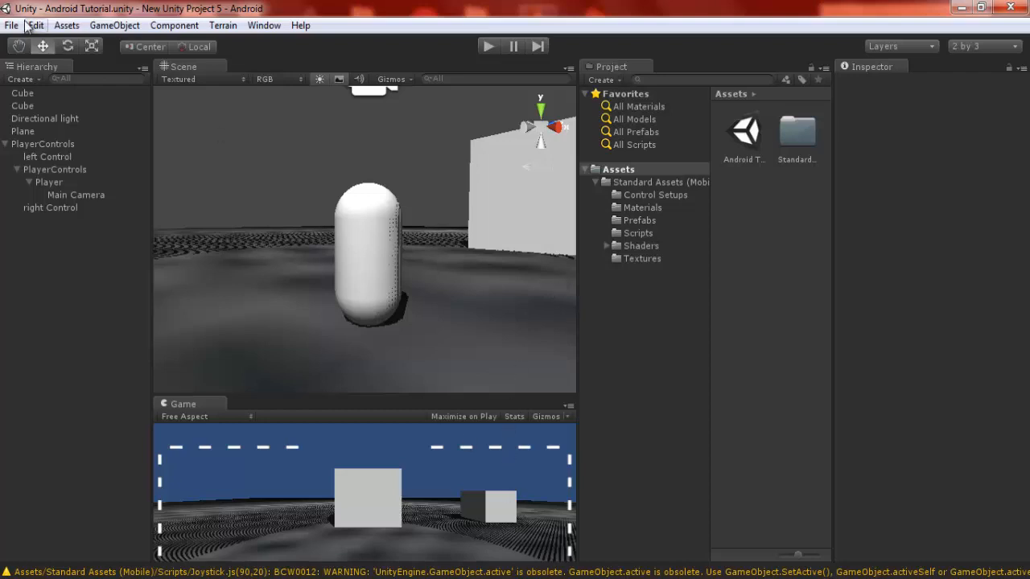
Add the Android Tutorial scene to the build and open Player Settings
left_click(11, 25)
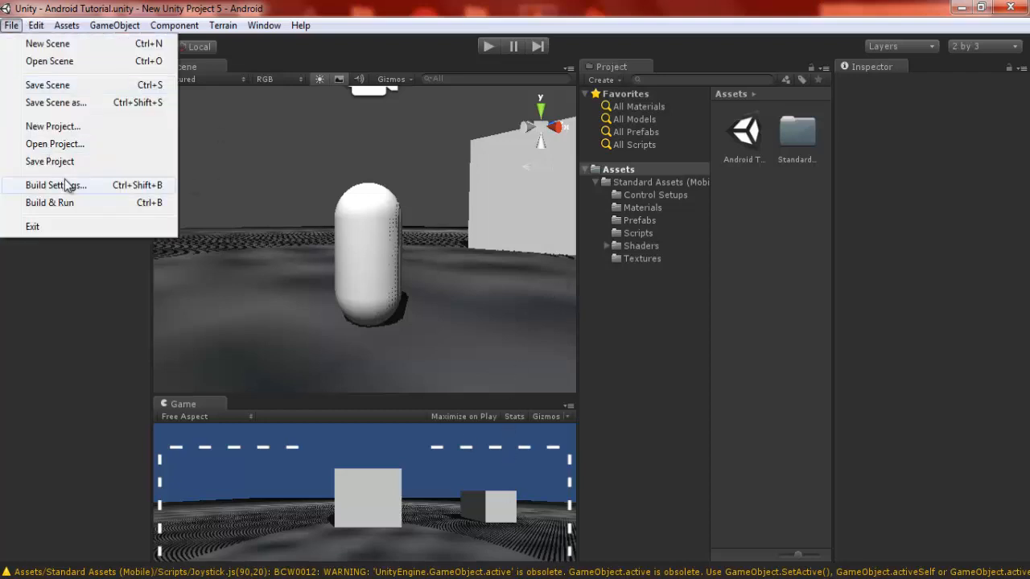
left_click(55, 185)
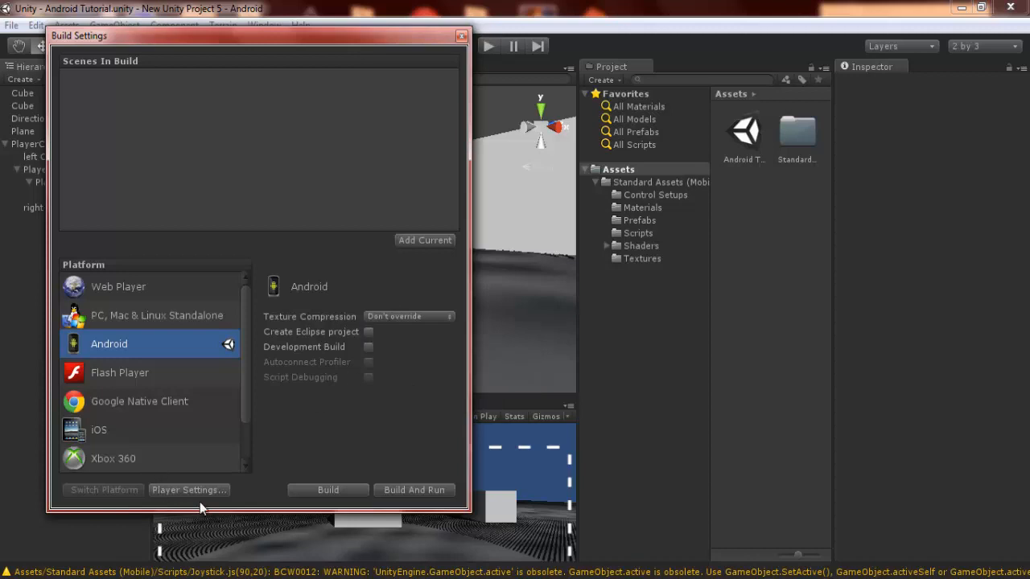
left_click(188, 490)
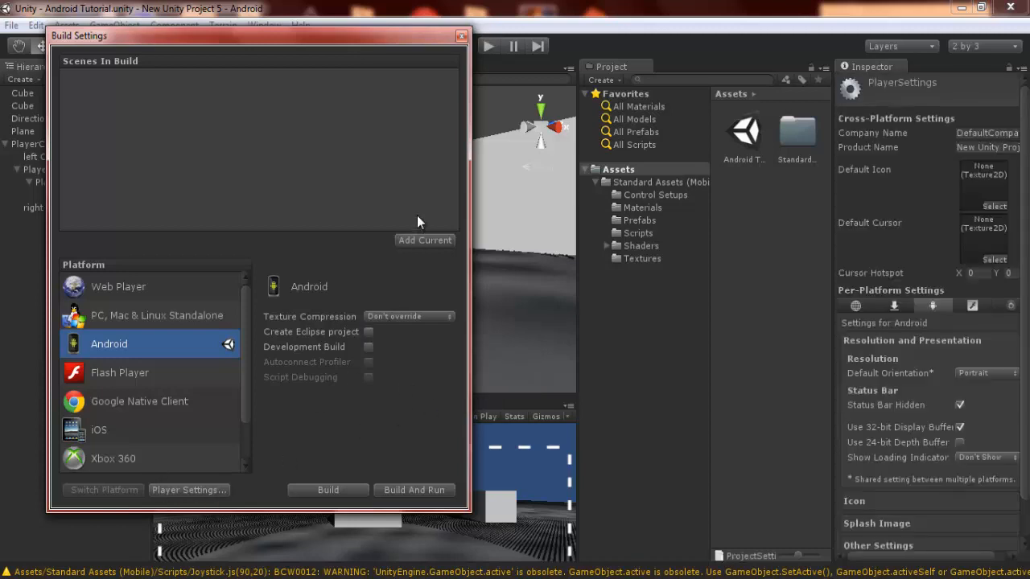
left_click(424, 240)
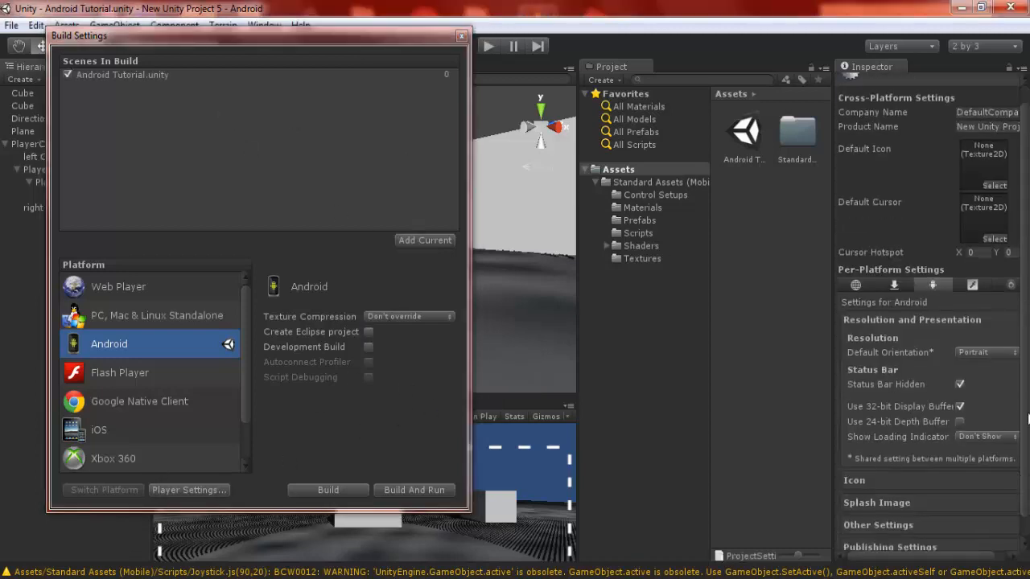
Set the Default Orientation to Auto Rotation
left_click(982, 329)
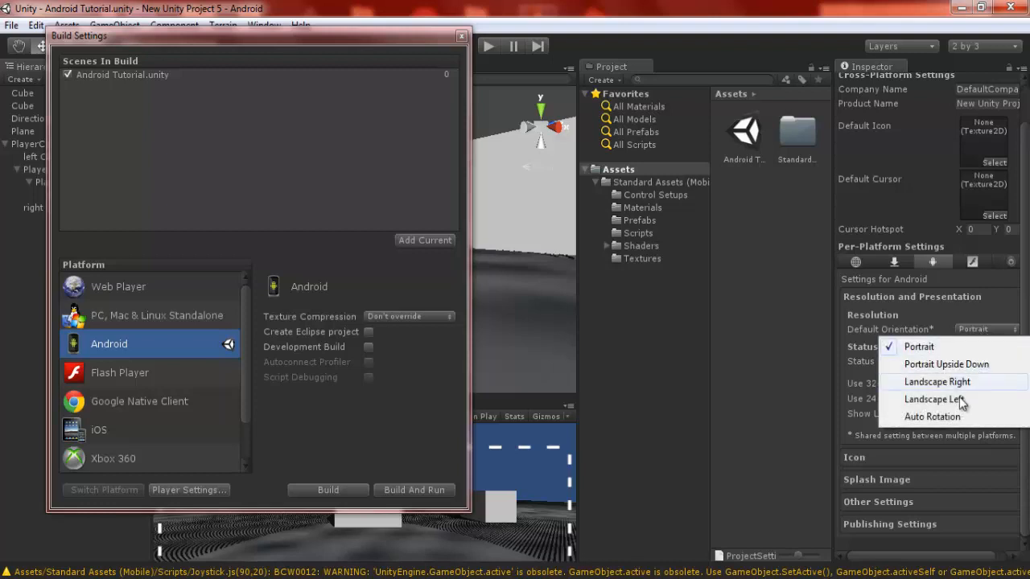
left_click(931, 416)
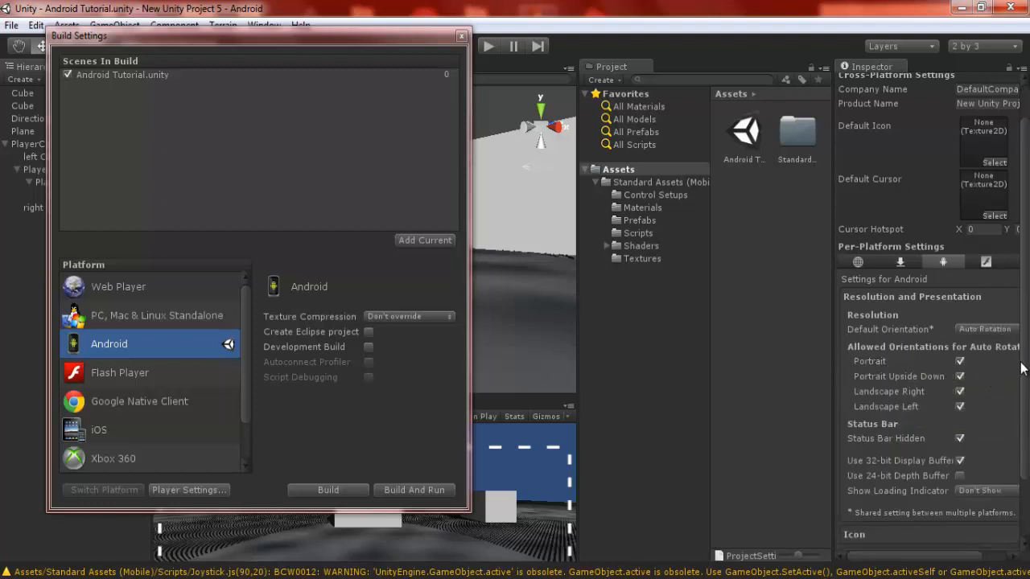
scroll("down", 3)
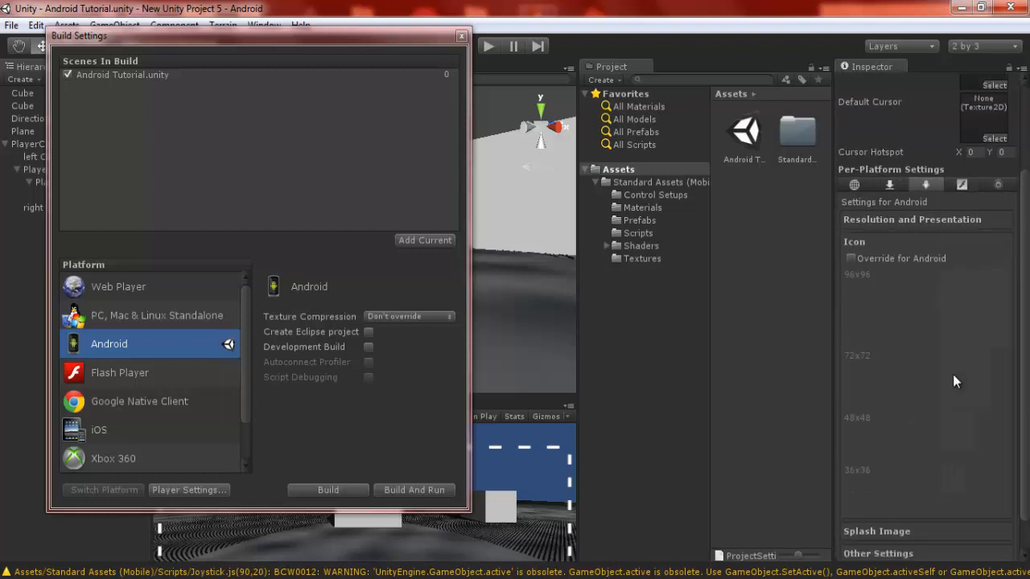
mouse_move(885, 521)
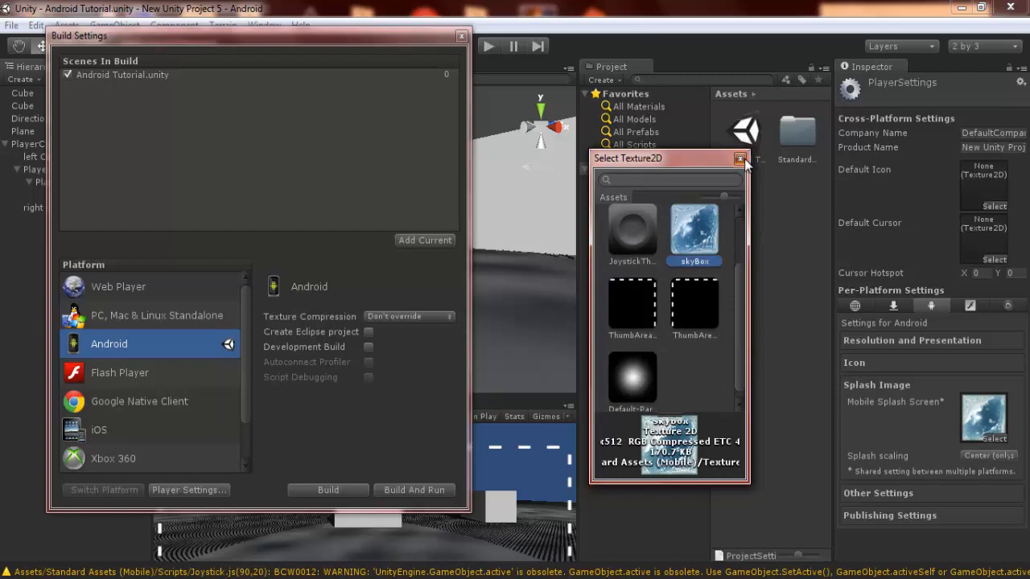
Change the Android Bundle Identifier to com.moon.crawler and reveal Publishing Settings
left_click(740, 158)
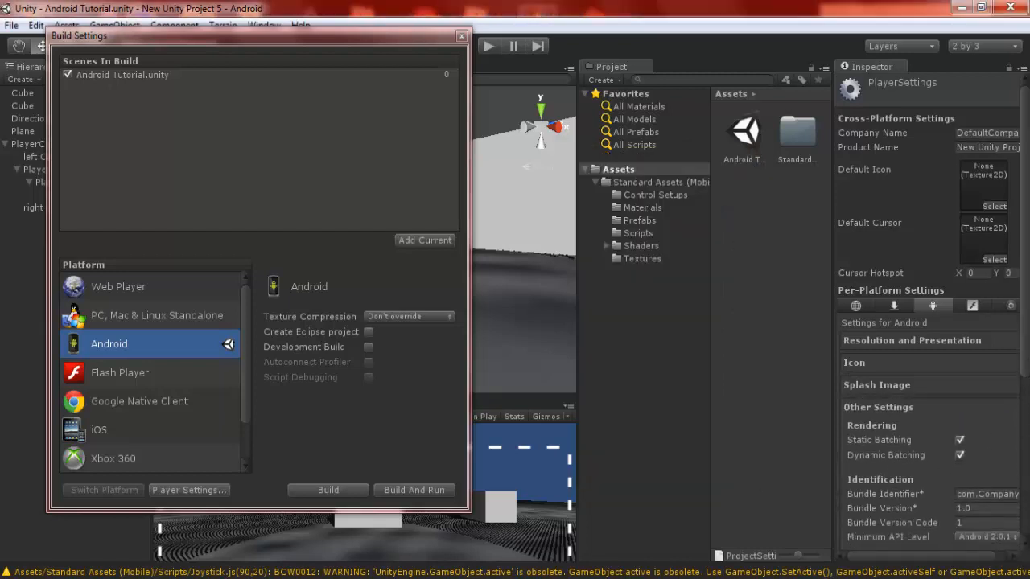
scroll("down", 3)
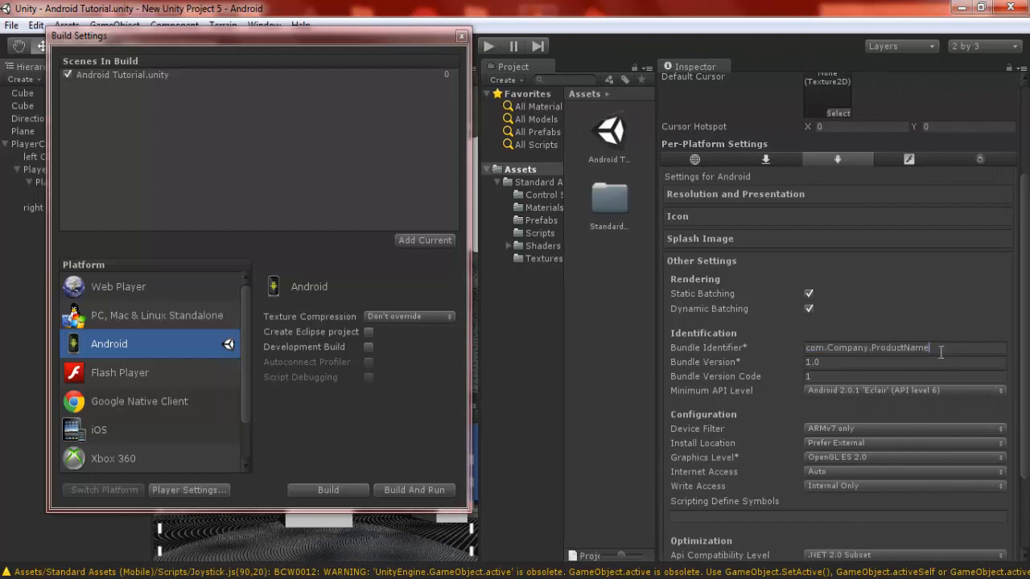
key("Backspace")
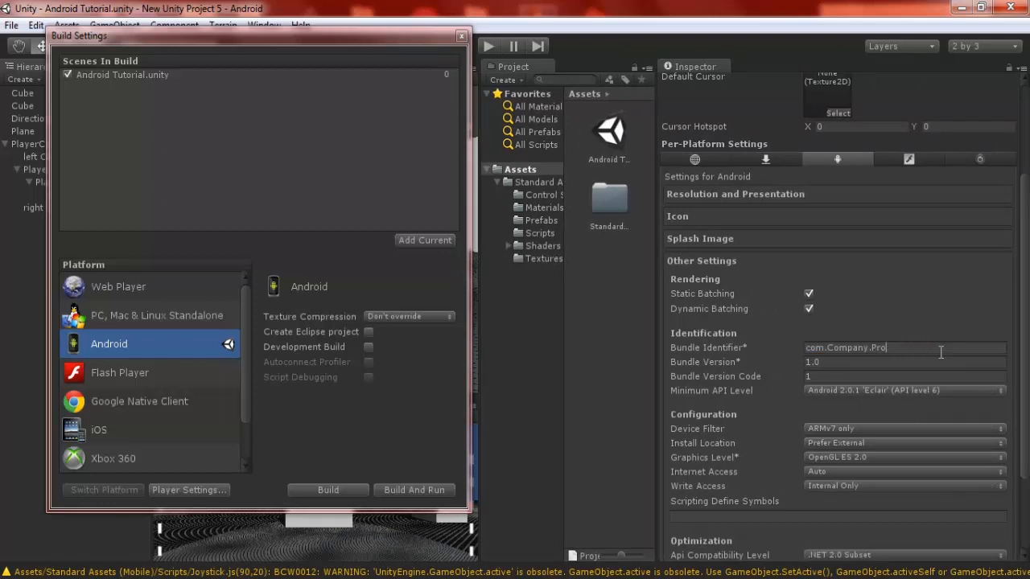
key("BackSpace")
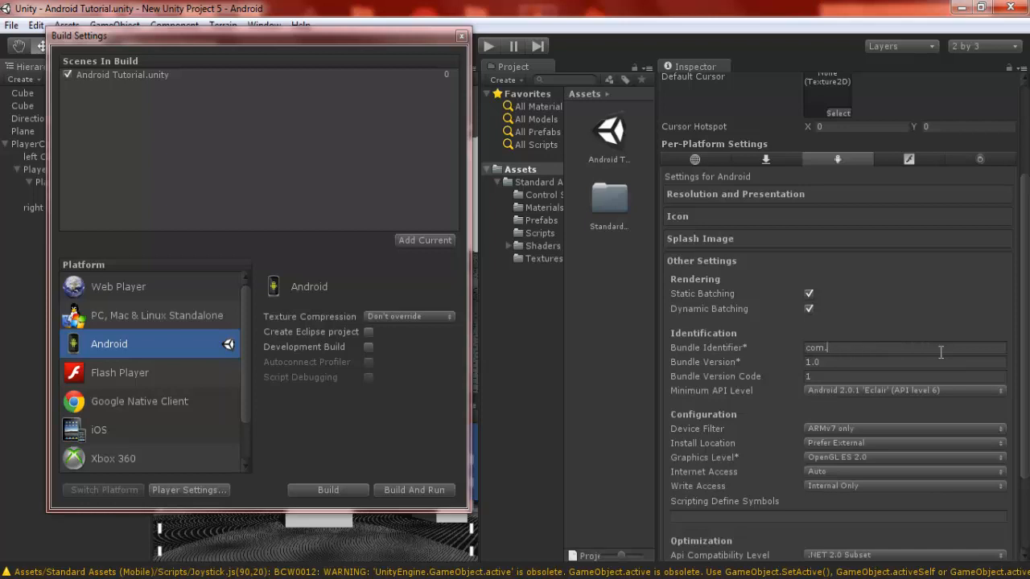
type("mon")
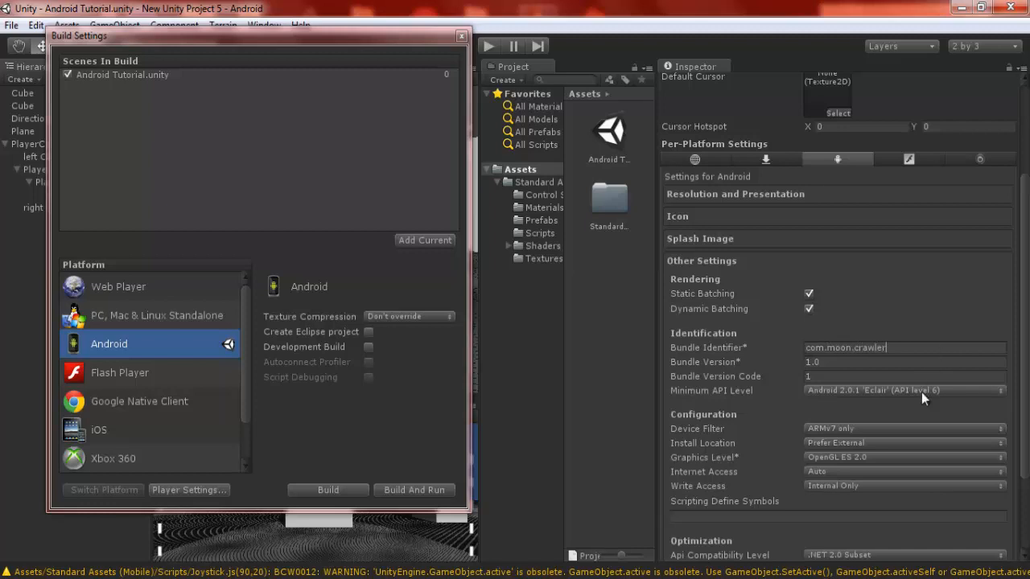
mouse_move(440, 296)
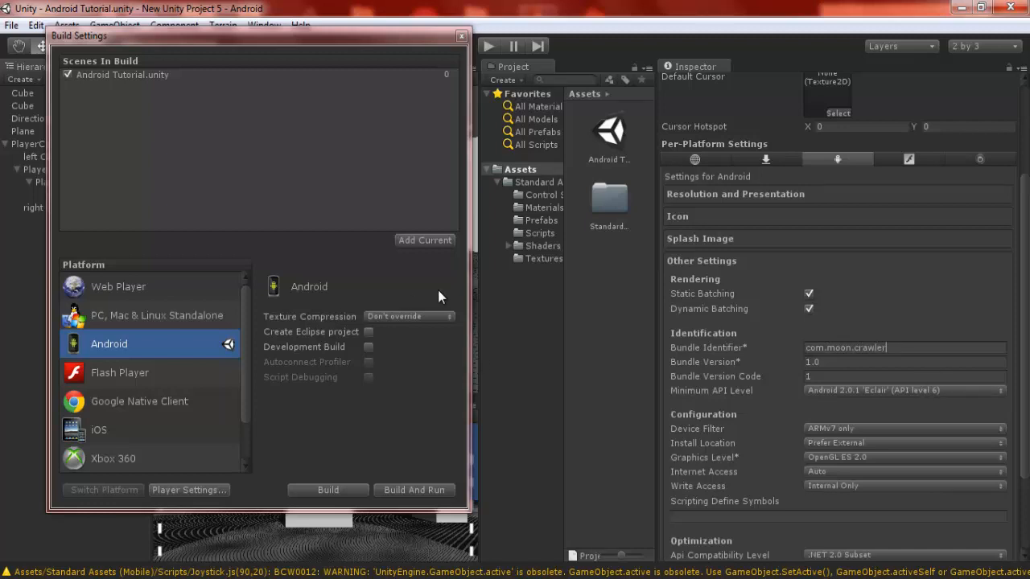
mouse_move(872, 485)
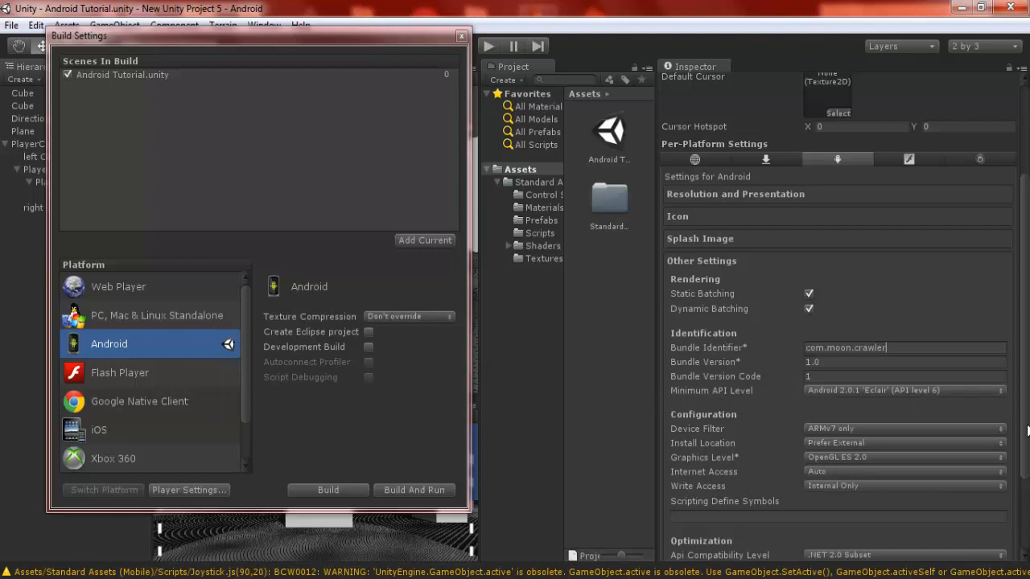
scroll("down", 3)
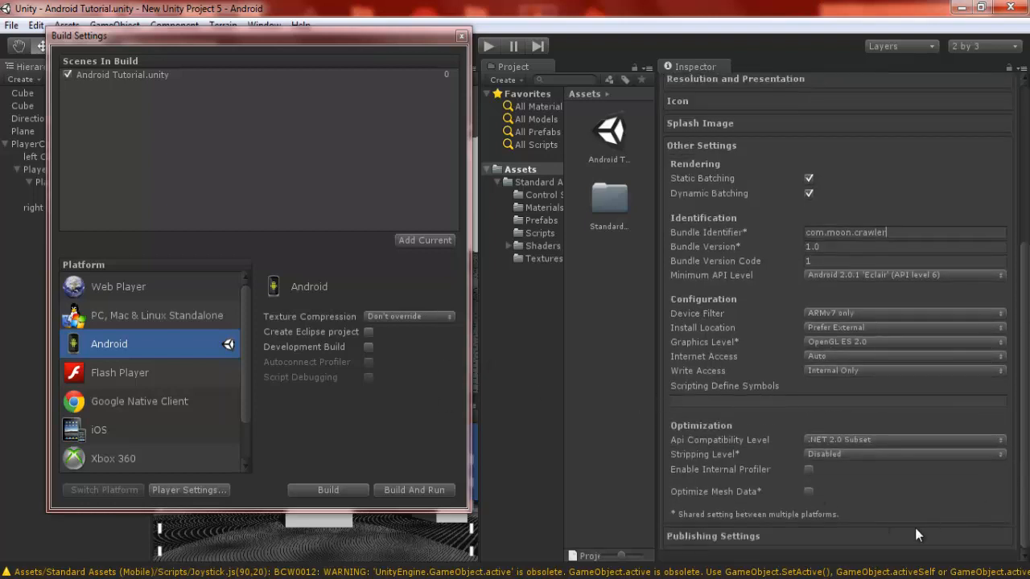
scroll("up", 3)
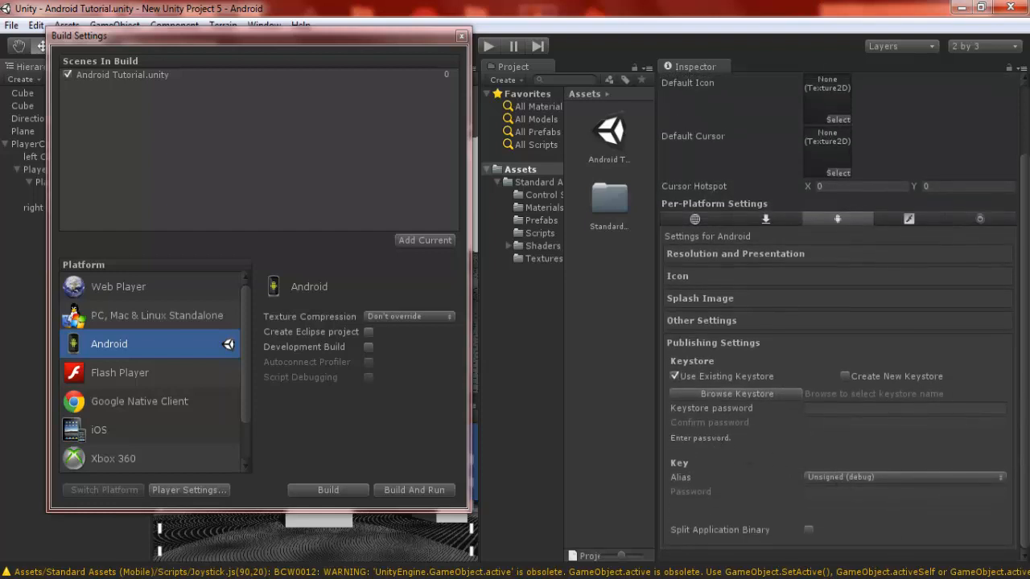
mouse_move(660, 400)
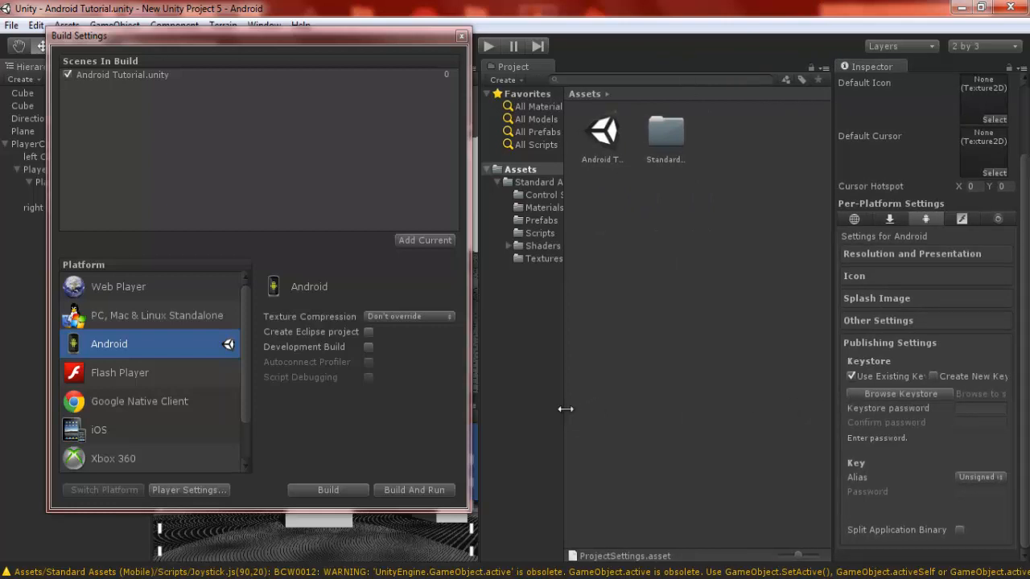
Build the Android APK, saving it as 'Android Tutorial'
left_click_drag(565, 408, 476, 420)
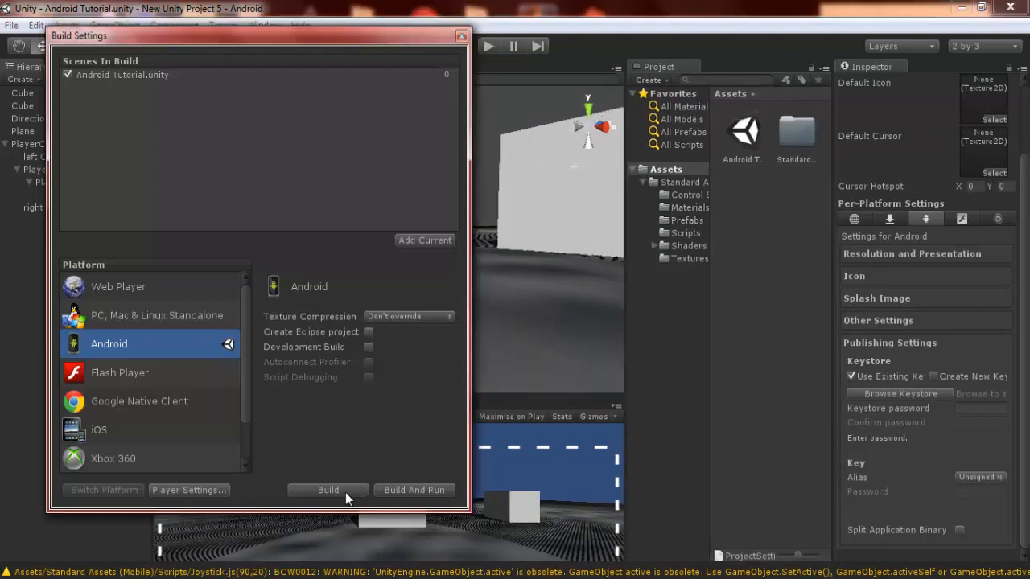
left_click(327, 490)
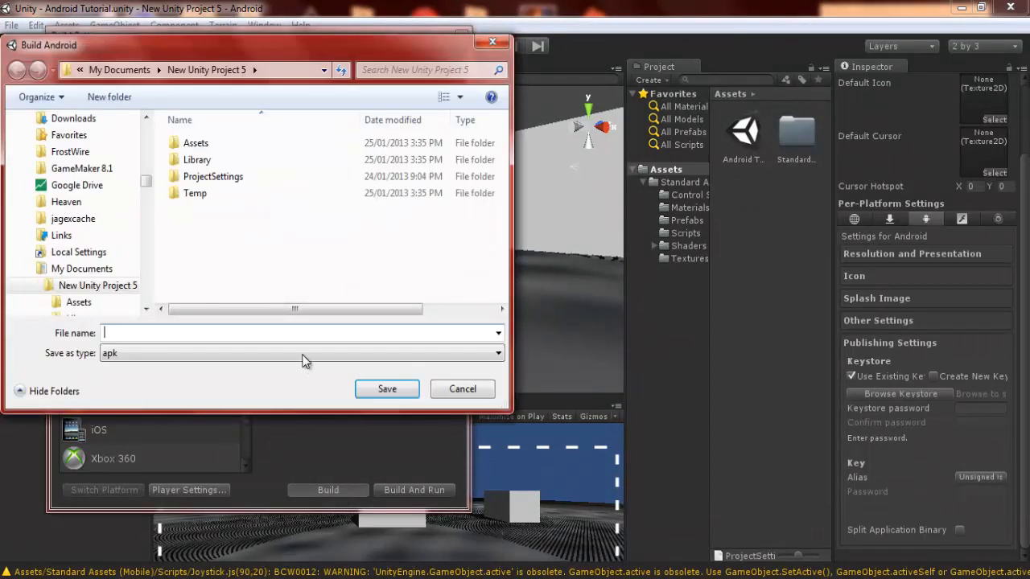
type("Android Tutori")
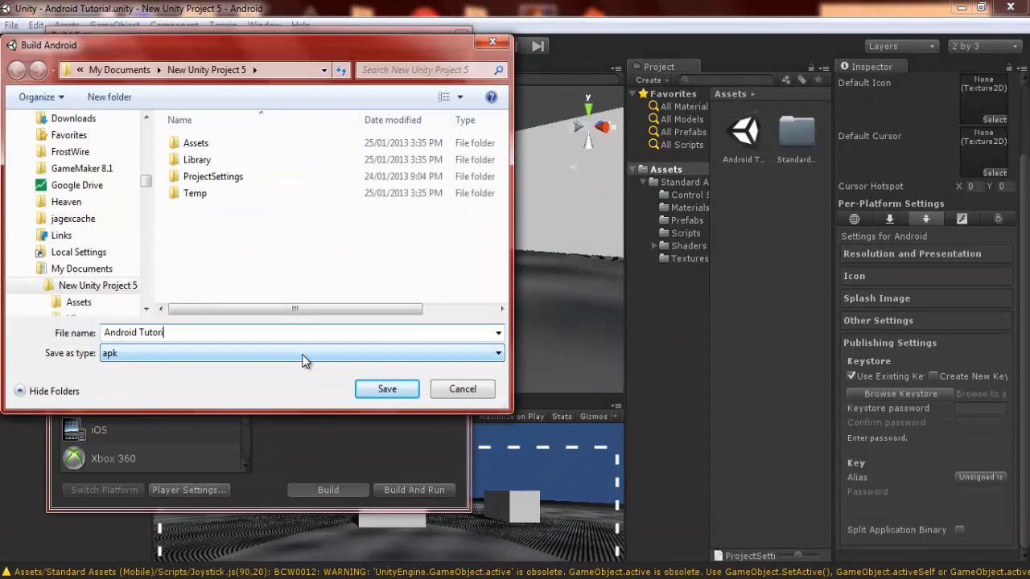
left_click(386, 388)
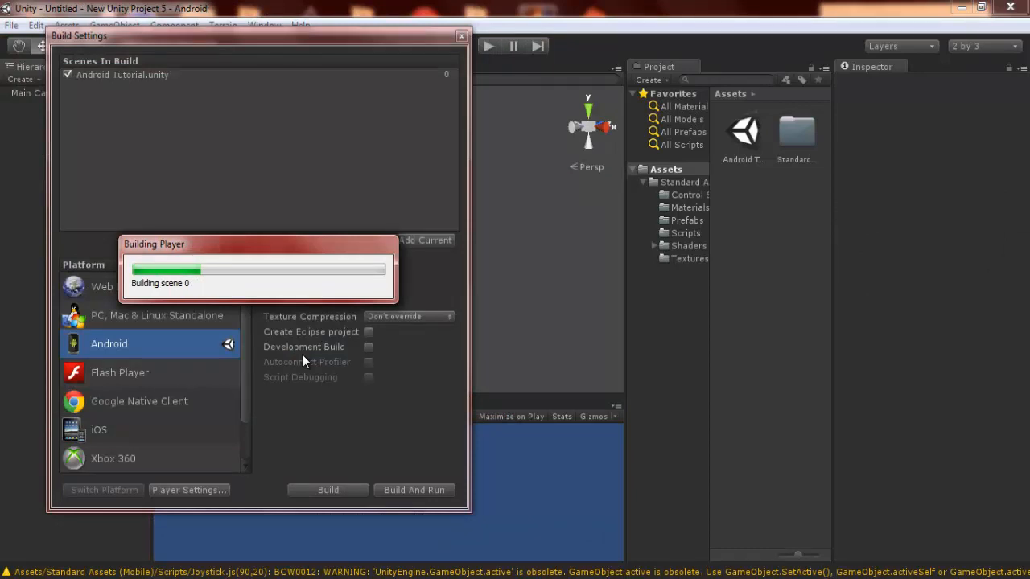
mouse_move(526, 416)
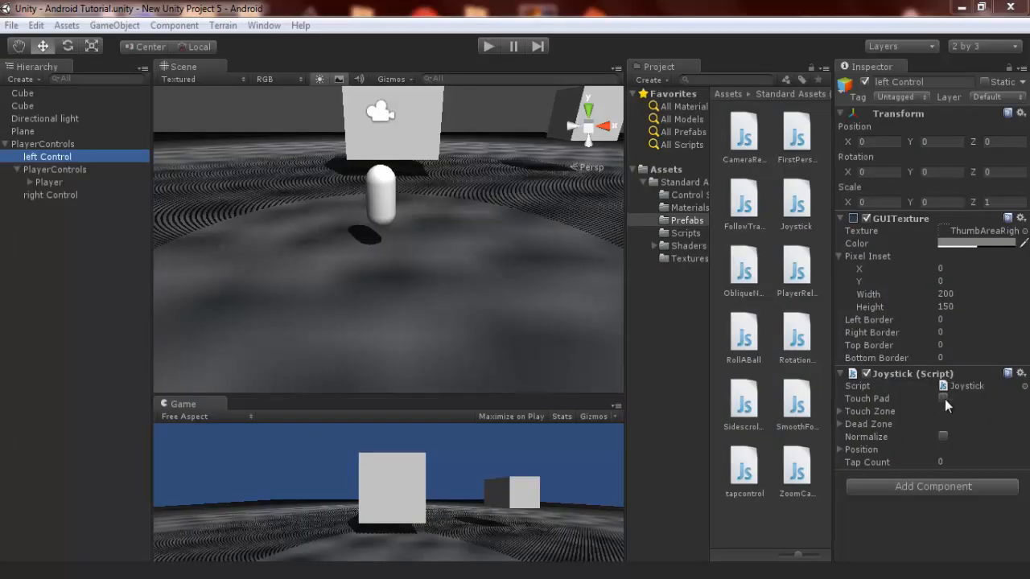
Tick Touch Pad in the Joystick script for both left Control and right Control
left_click(49, 195)
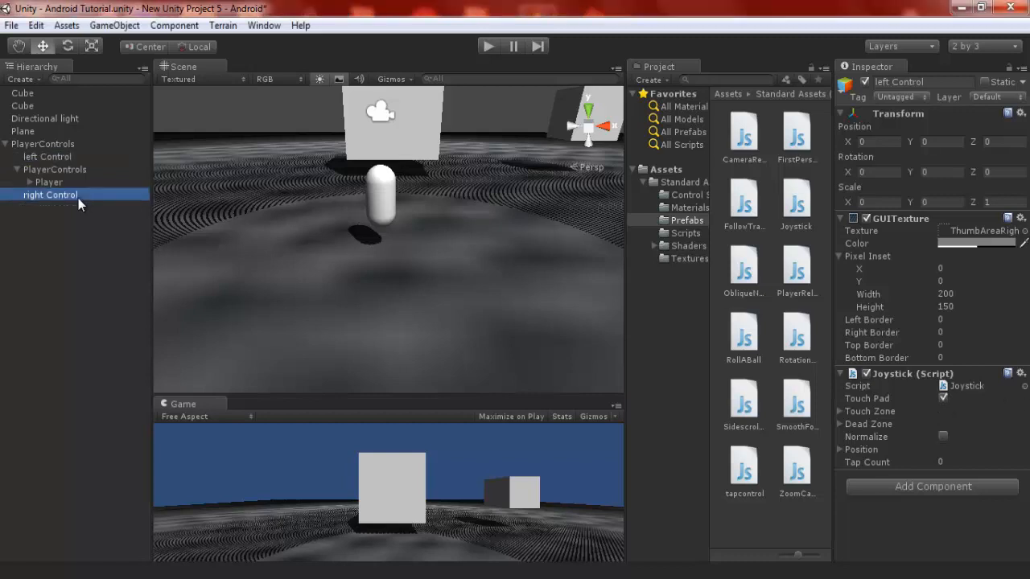
left_click(50, 195)
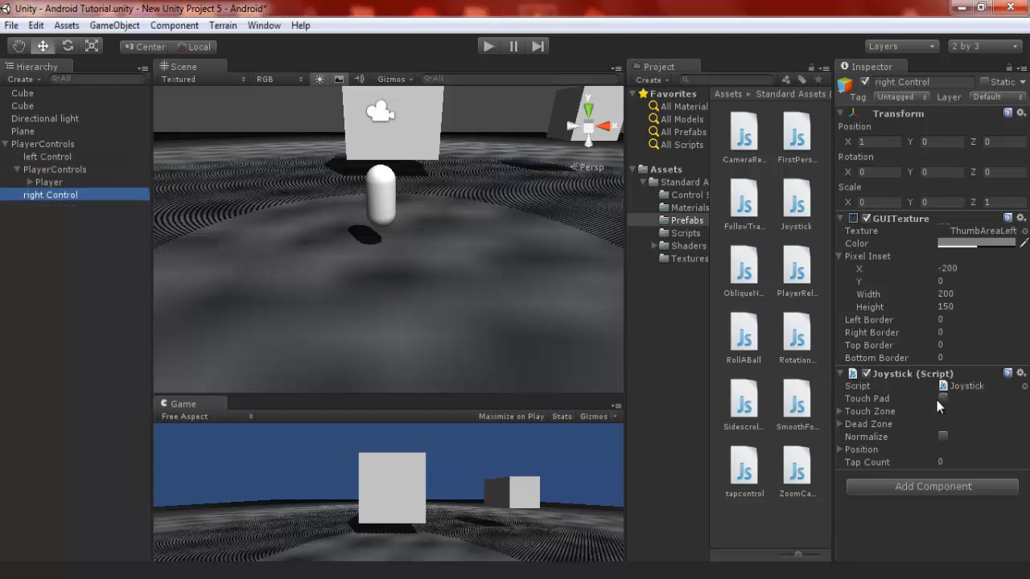
left_click(943, 398)
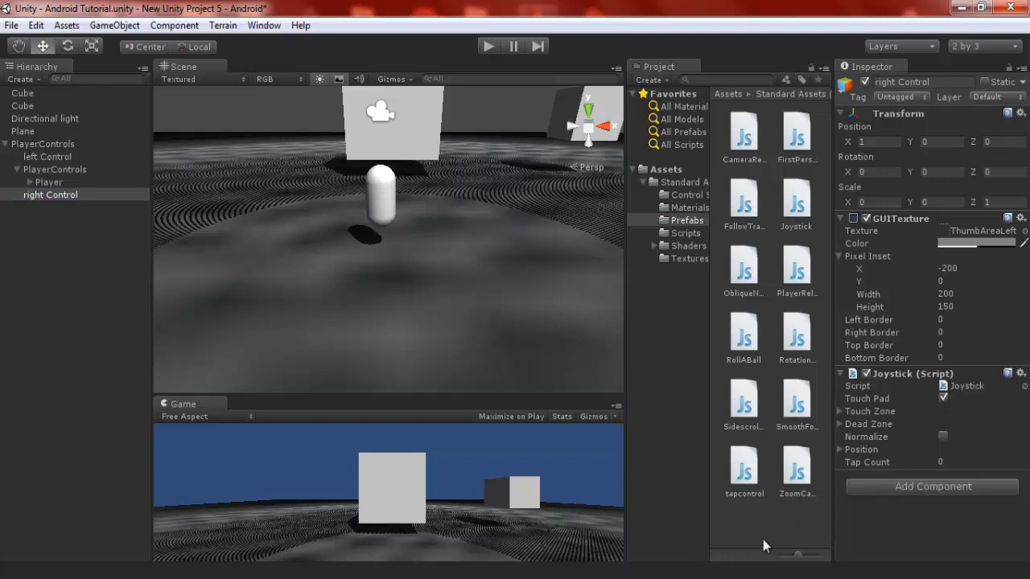